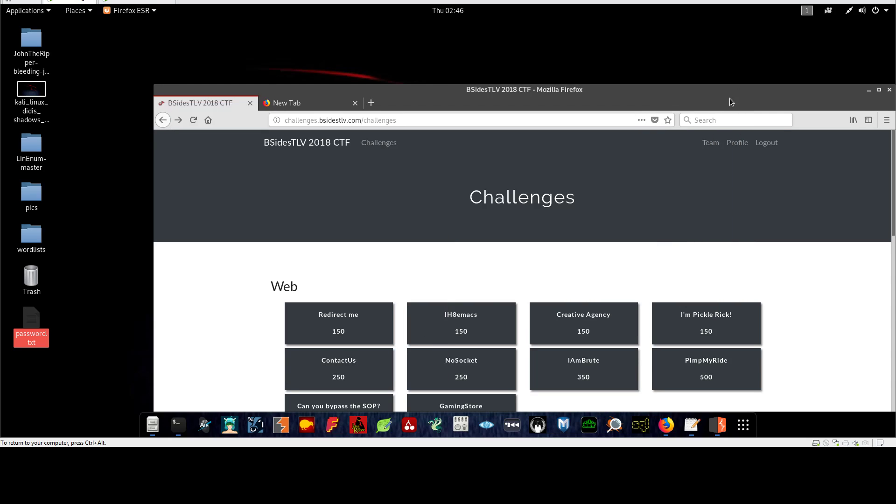
- Maximize Firefox and choose the IH8emacs card under Web on the Challenges page
click(879, 90)
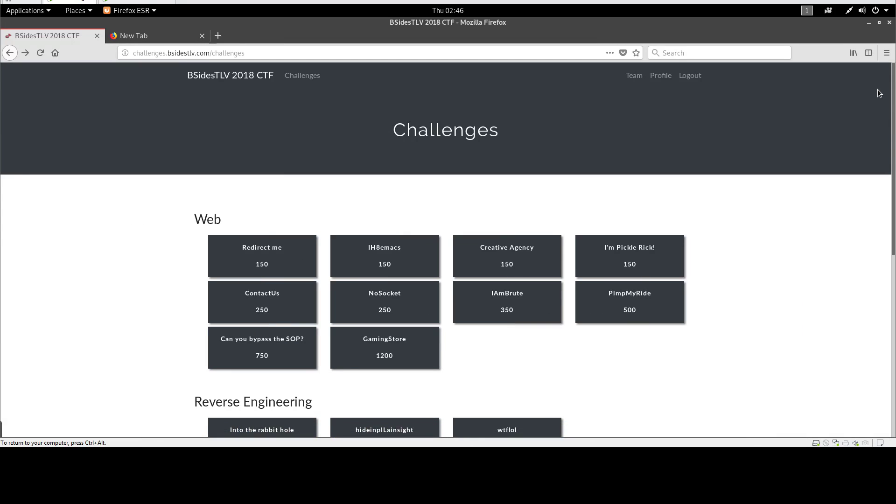
mouse_move(268, 210)
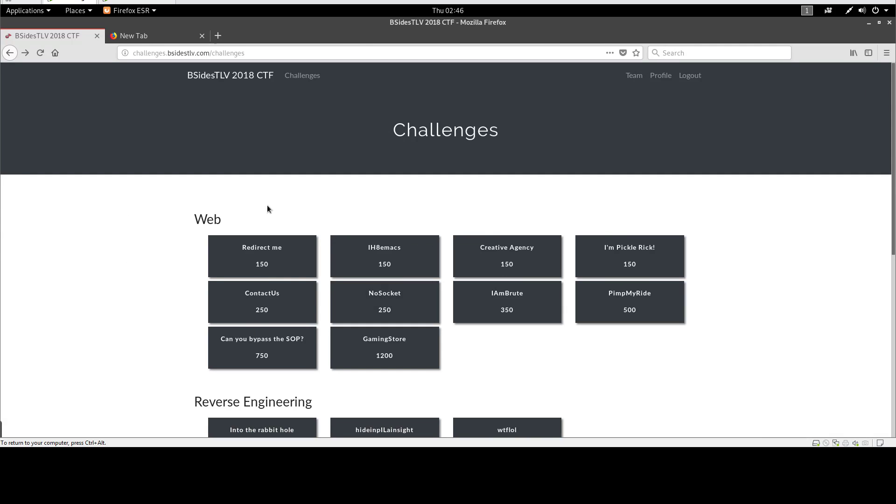
mouse_move(384, 256)
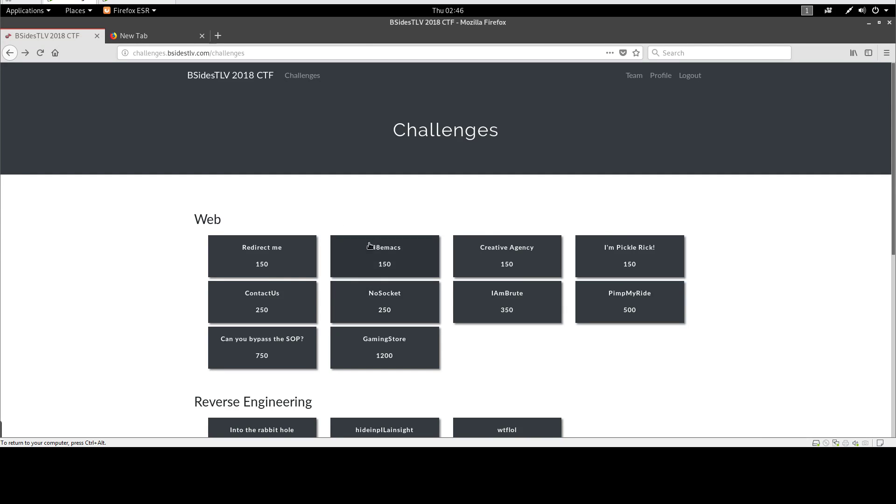
mouse_move(385, 256)
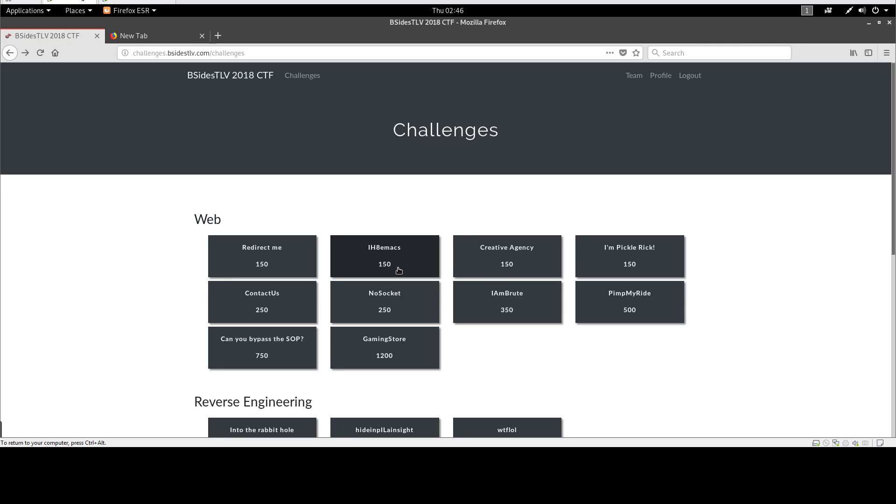
click(383, 256)
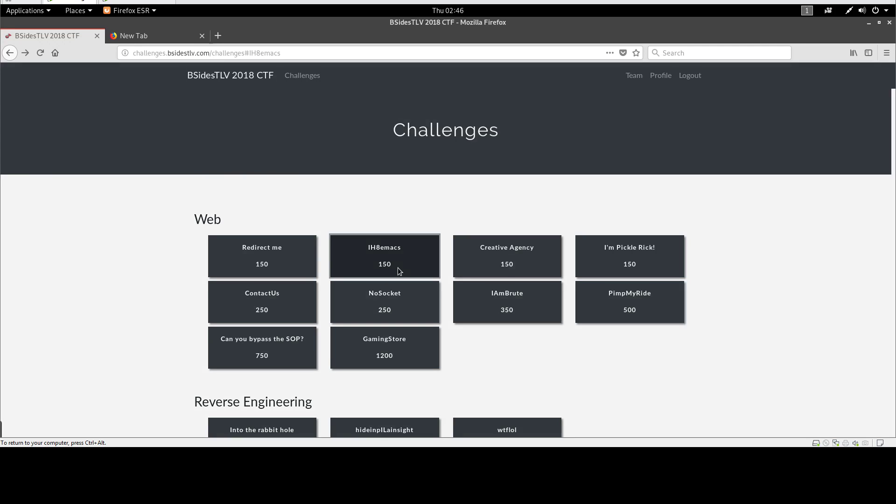
- Read the IH8emacs popup and open its challenges.bsidestlv.com:8443 link in a new tab
click(384, 255)
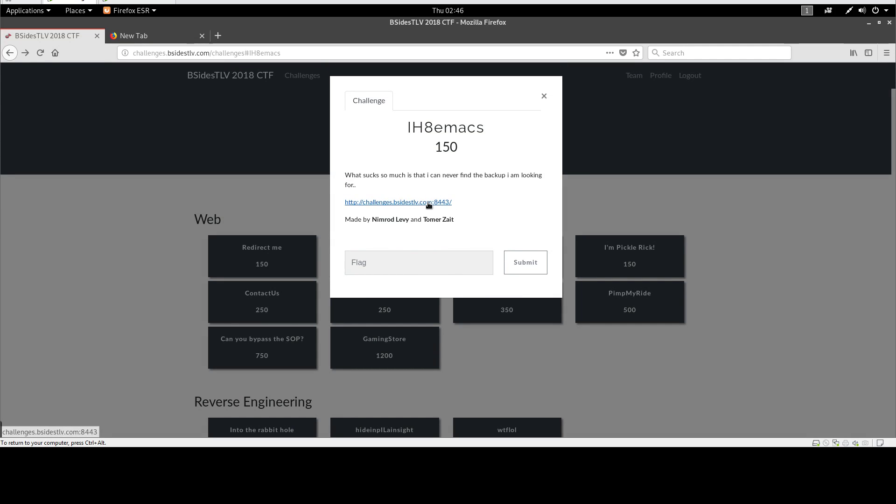
mouse_move(411, 203)
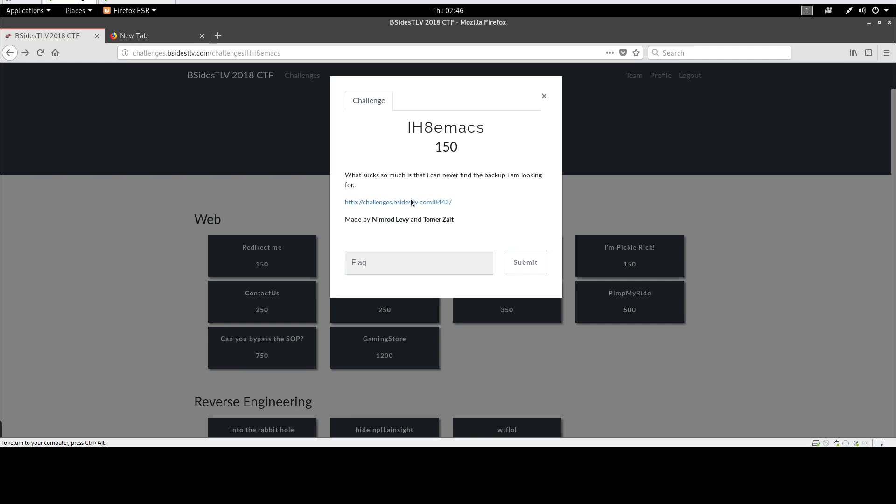
mouse_move(426, 210)
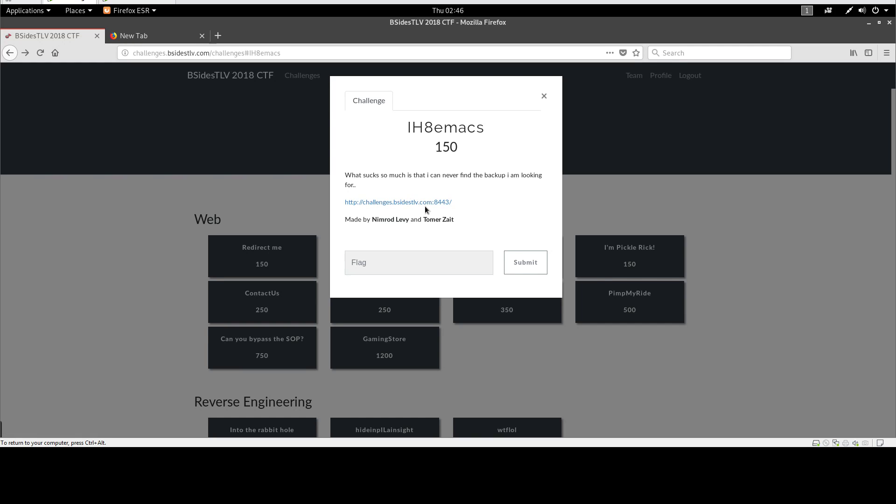
mouse_move(488, 187)
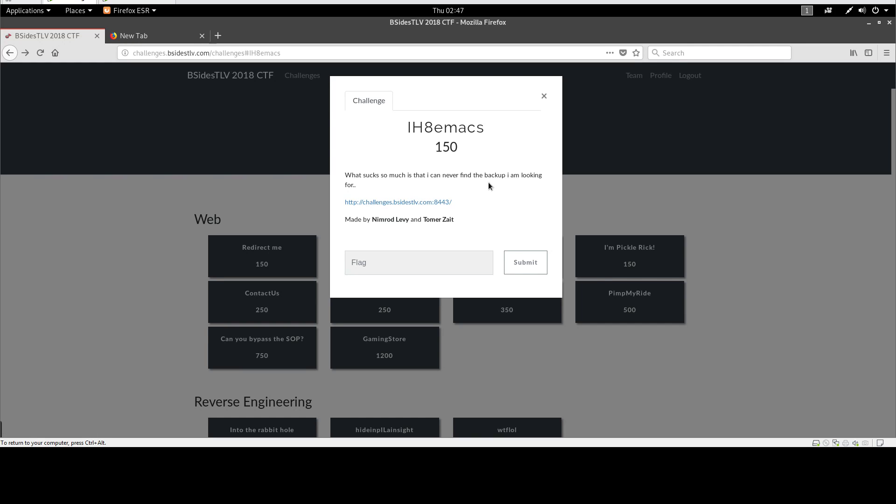
mouse_move(470, 178)
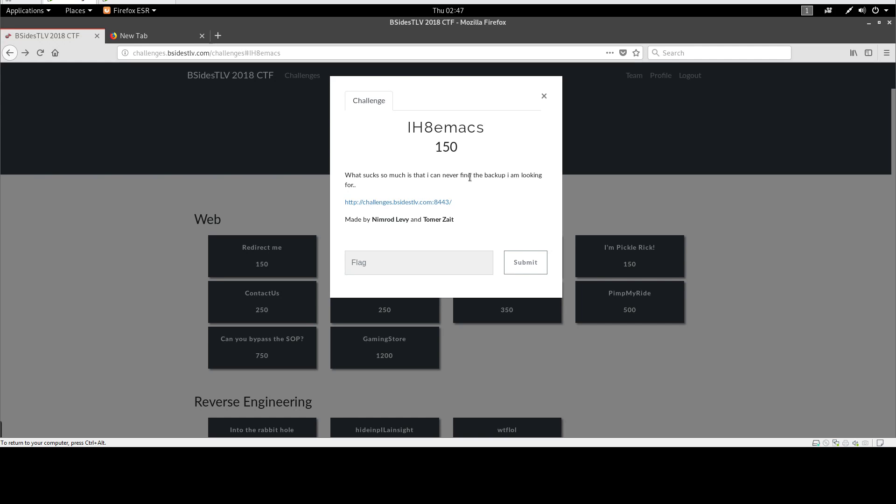
mouse_move(479, 185)
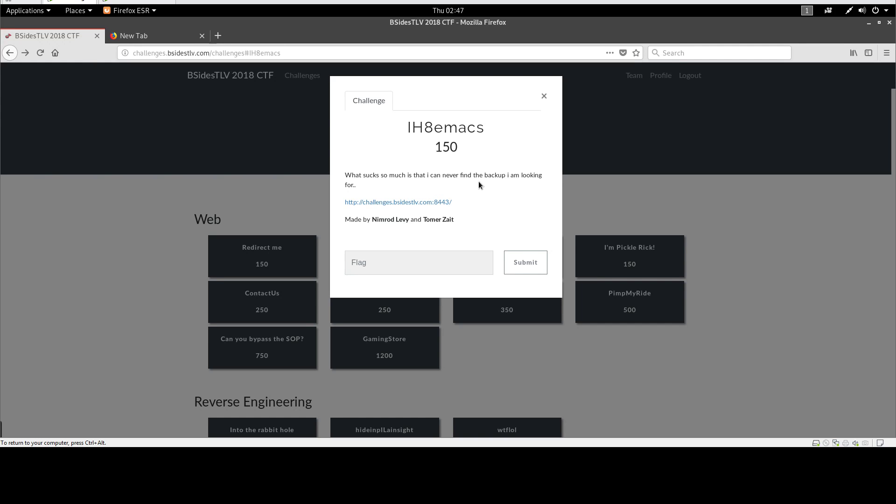
mouse_move(399, 201)
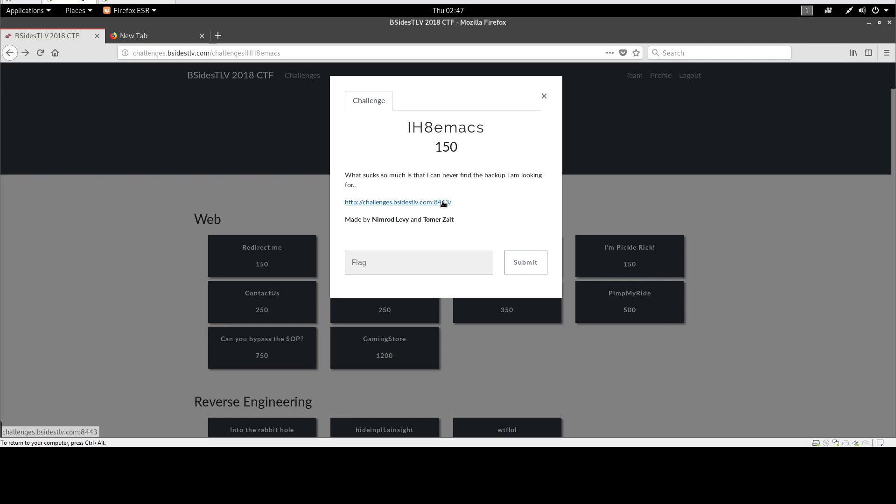
click(398, 202)
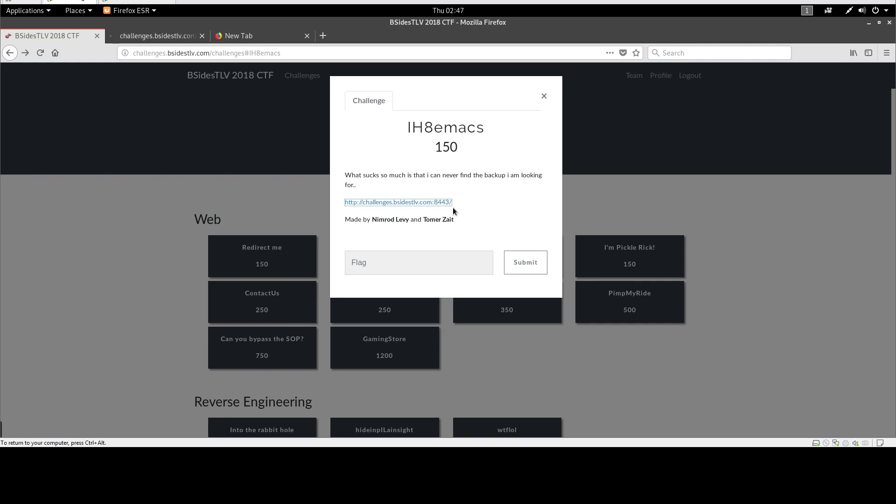
- Browse the Adventurer template site on port 8443, scrolling through all its sections
click(397, 203)
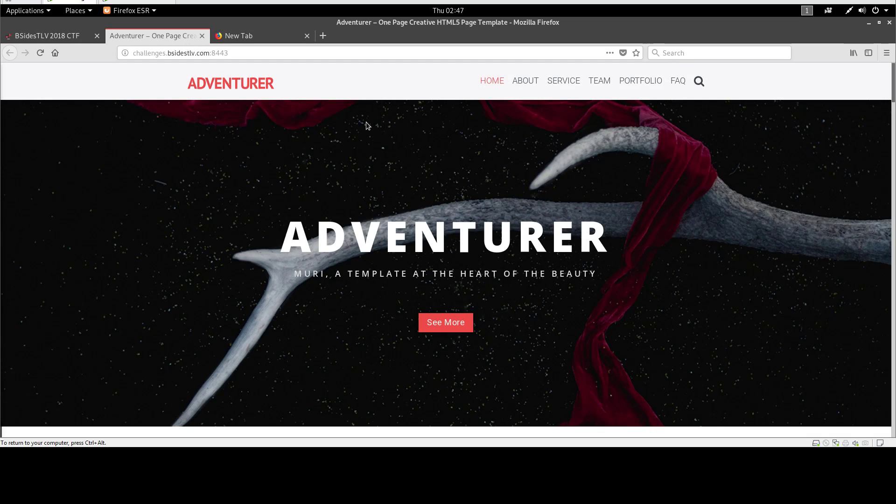
mouse_move(506, 167)
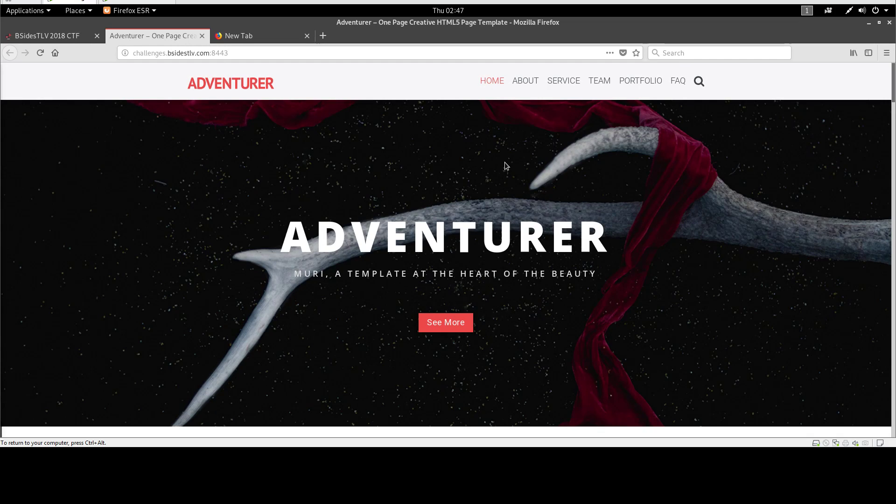
scroll(down, 3)
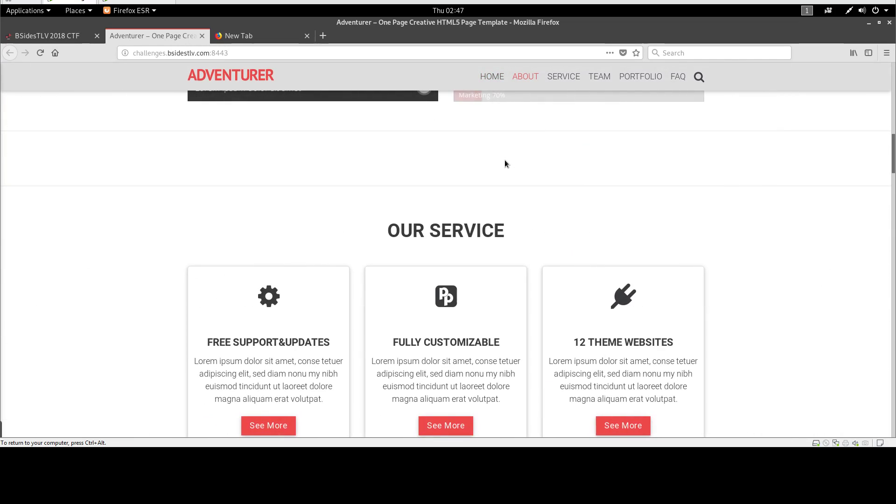
scroll(down, 3)
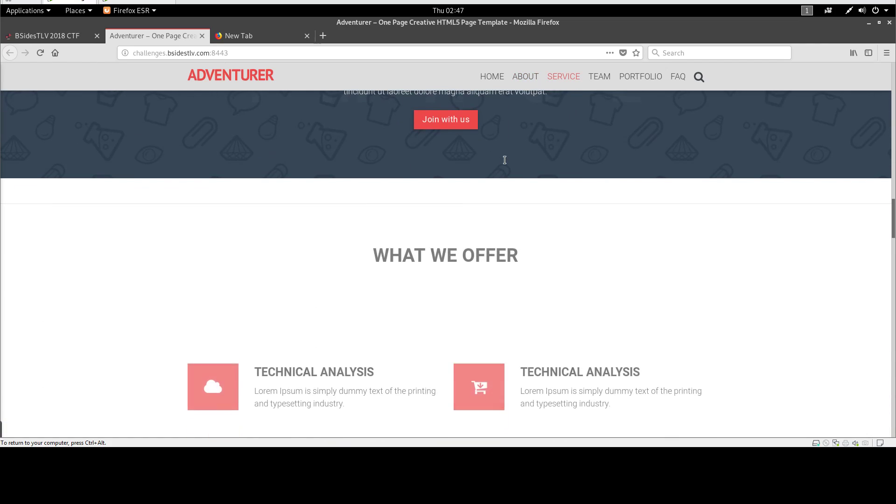
scroll(down, 3)
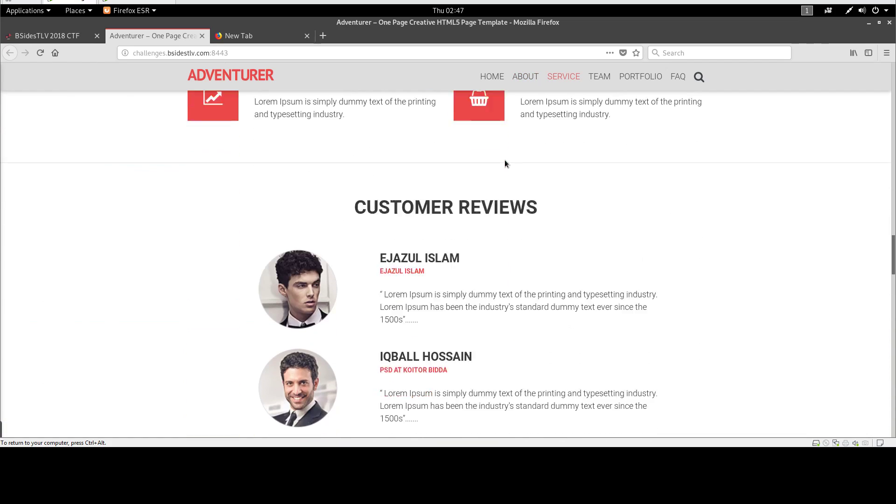
click(640, 77)
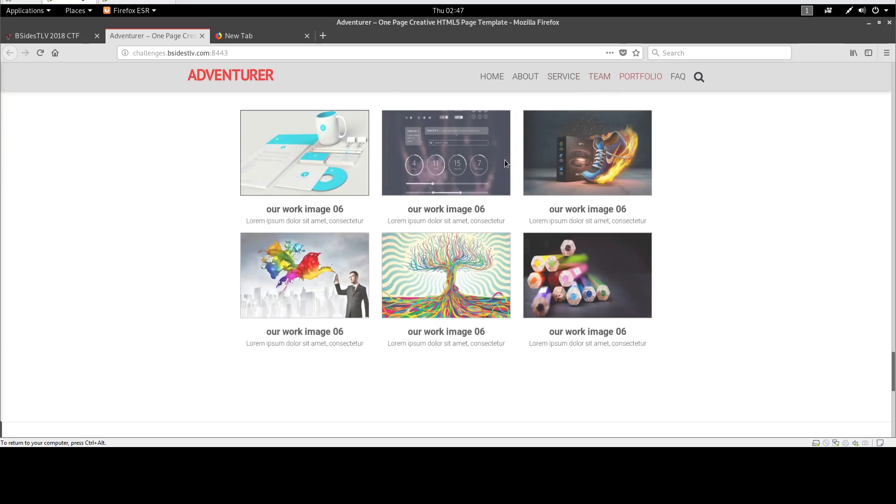
scroll(up, 3)
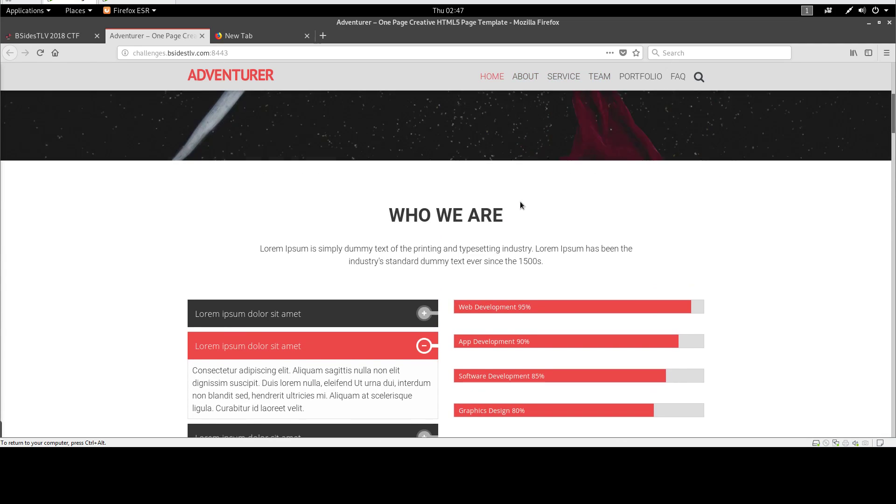
scroll(down, 3)
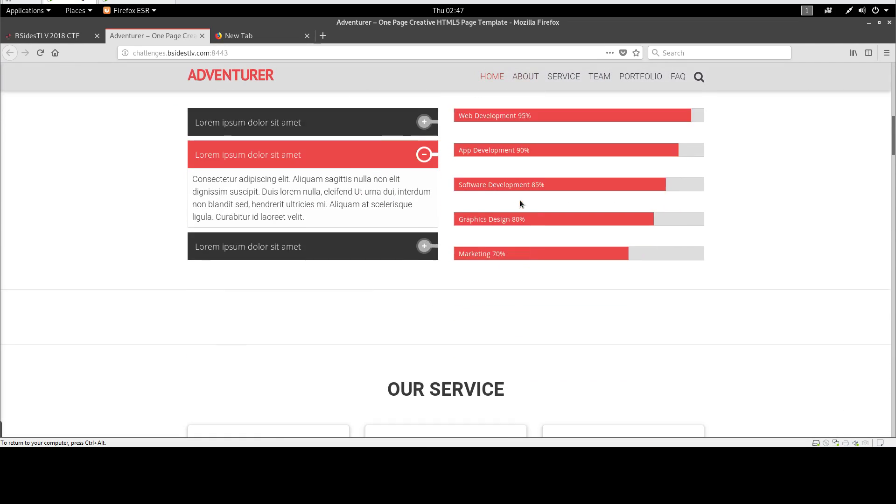
scroll(down, 3)
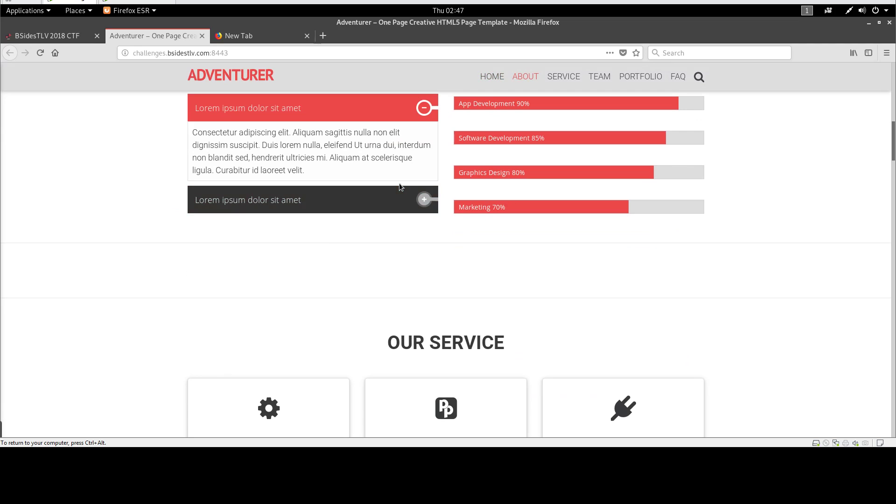
scroll(down, 3)
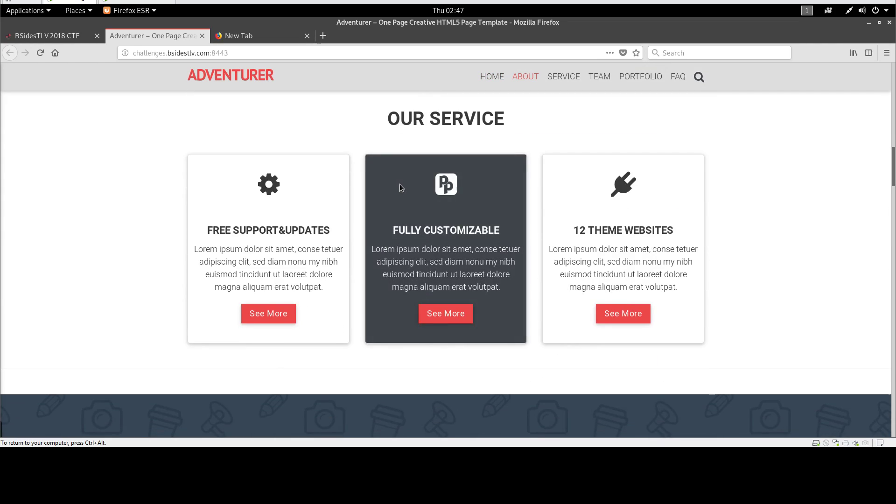
- Return to the CTF tab and reread the IH8emacs challenge, selecting 'emacs' in its title
click(46, 36)
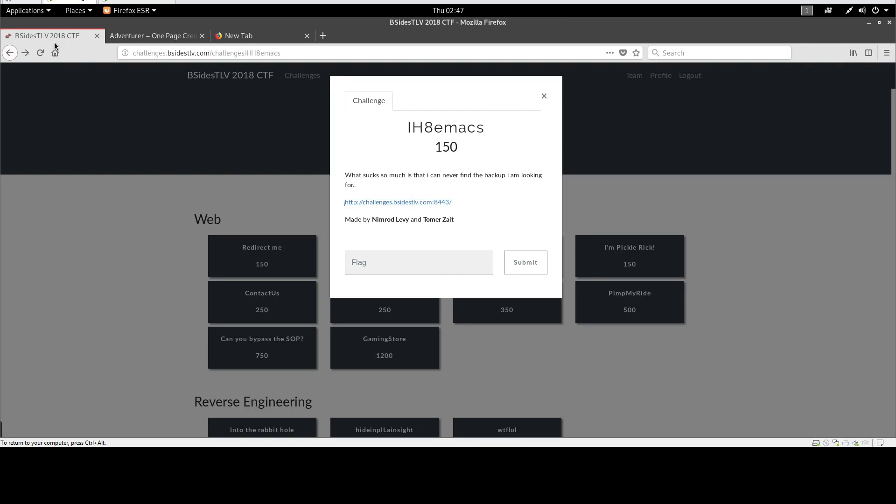
mouse_move(521, 174)
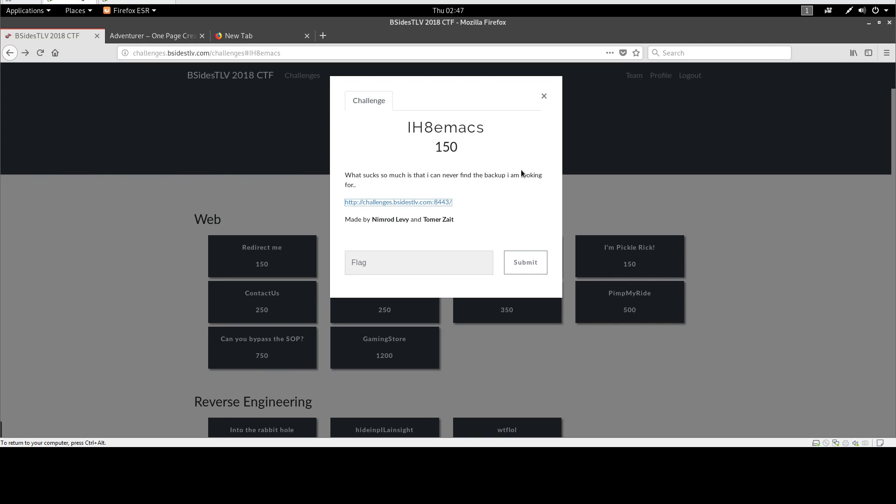
mouse_move(486, 167)
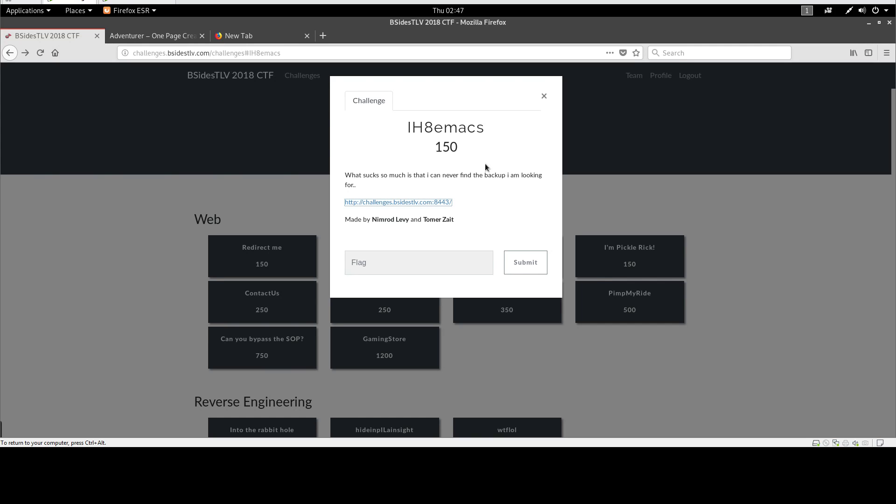
mouse_move(490, 132)
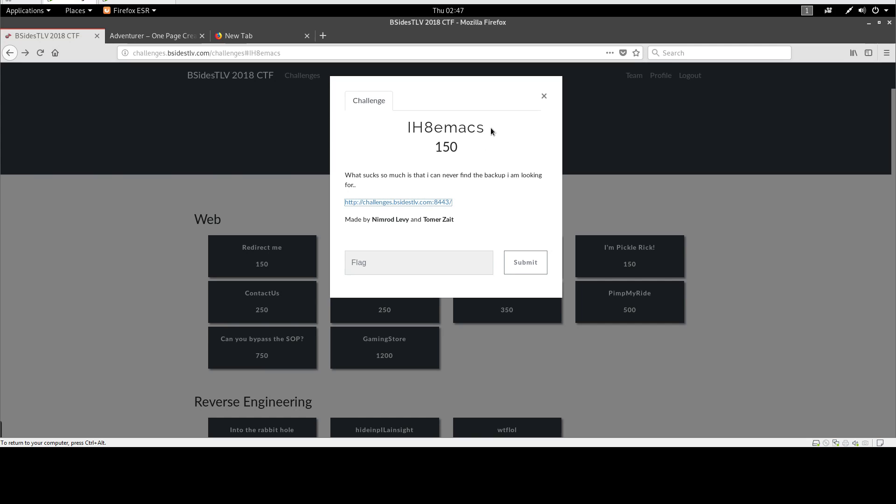
double_click(457, 127)
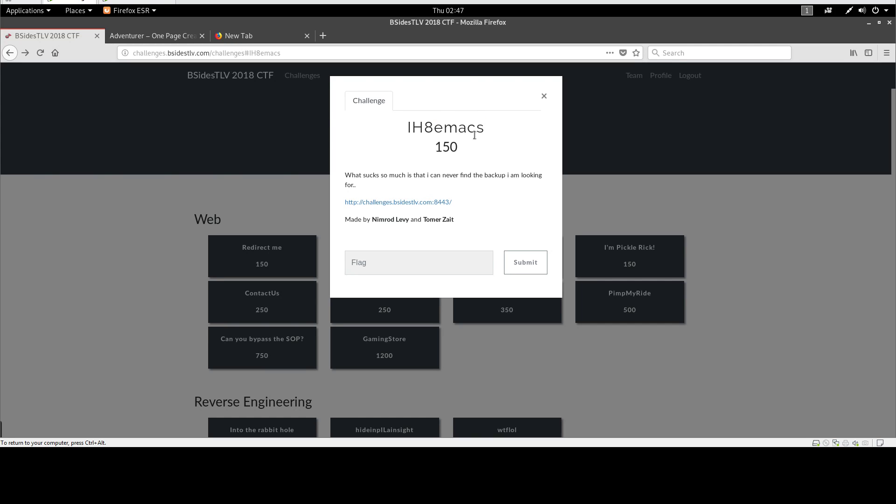
double_click(460, 127)
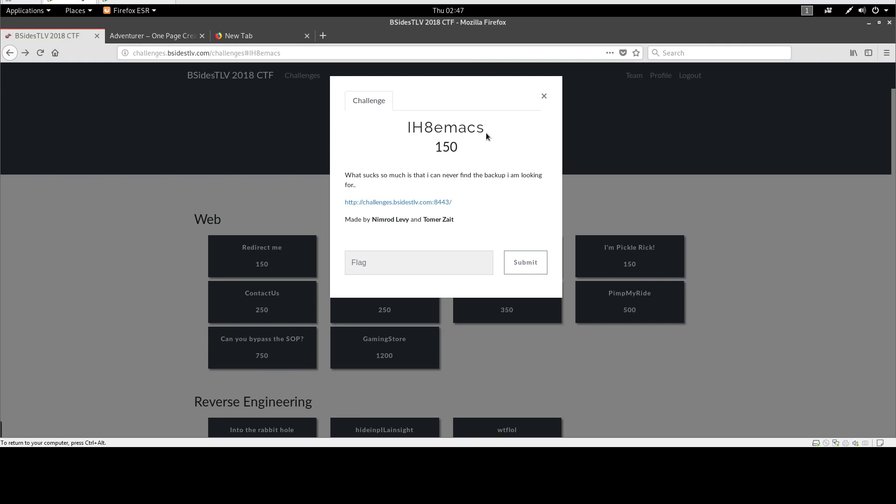
double_click(459, 127)
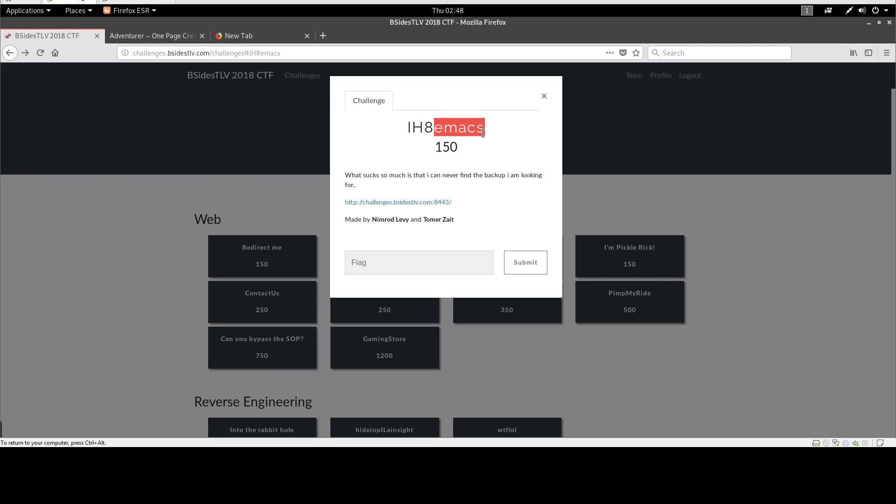
mouse_move(446, 109)
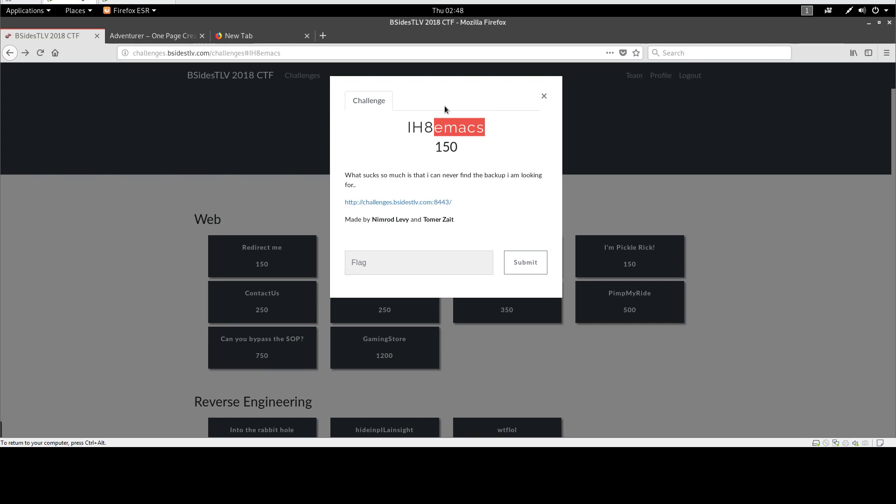
mouse_move(446, 100)
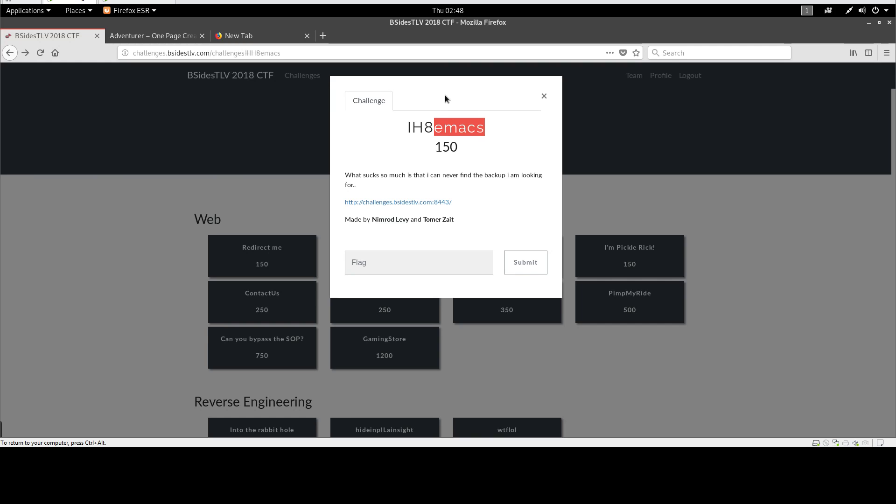
mouse_move(434, 64)
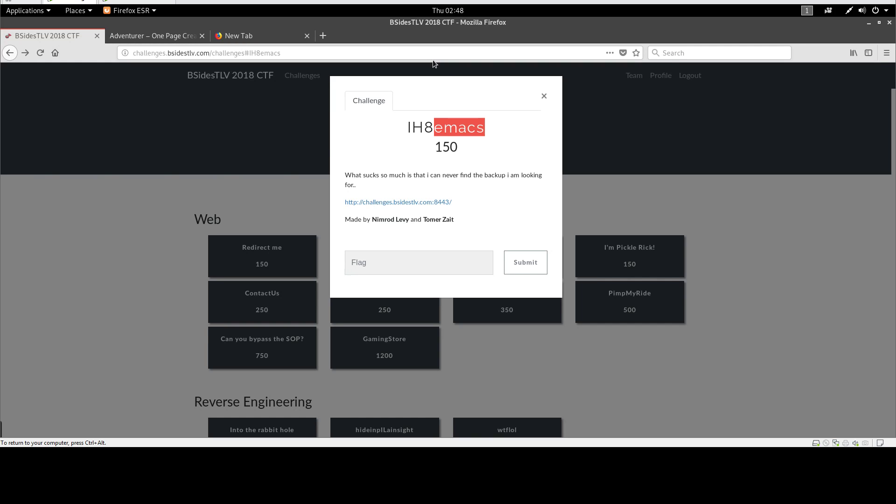
- Minimize Firefox, start a Terminal at the Desktop prompt and enter CTF
click(878, 22)
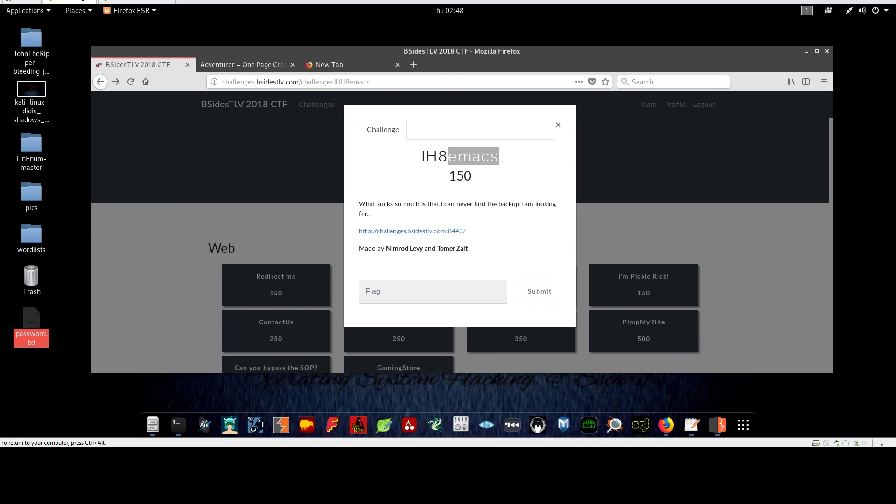
click(806, 50)
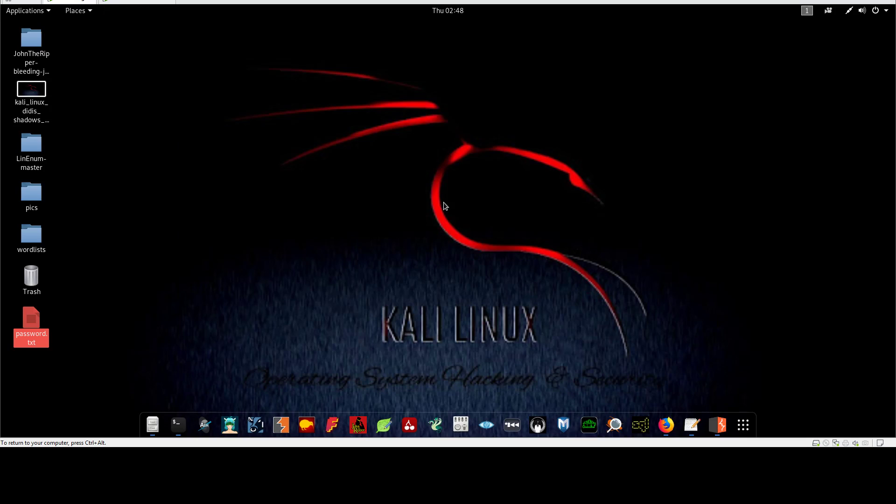
click(178, 426)
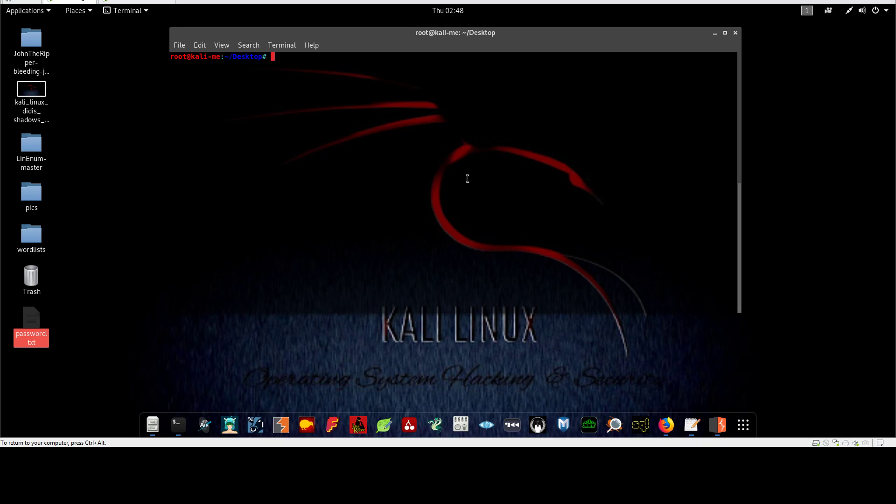
text(c)
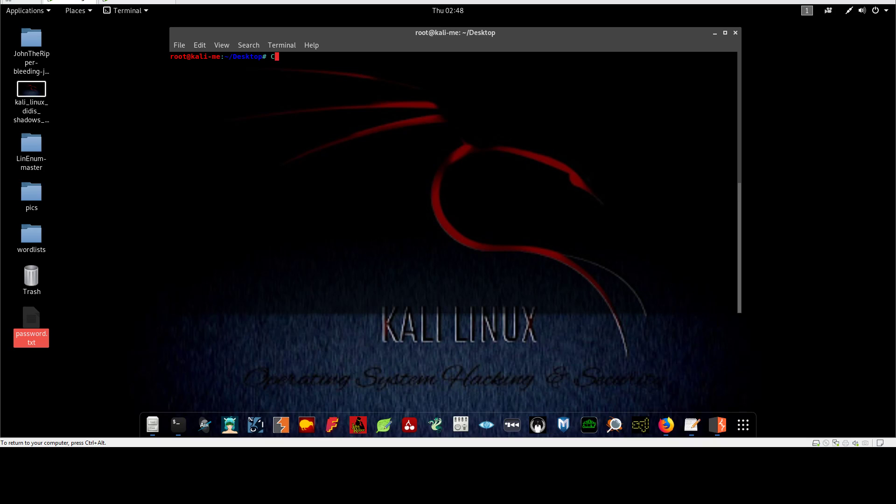
text(TF)
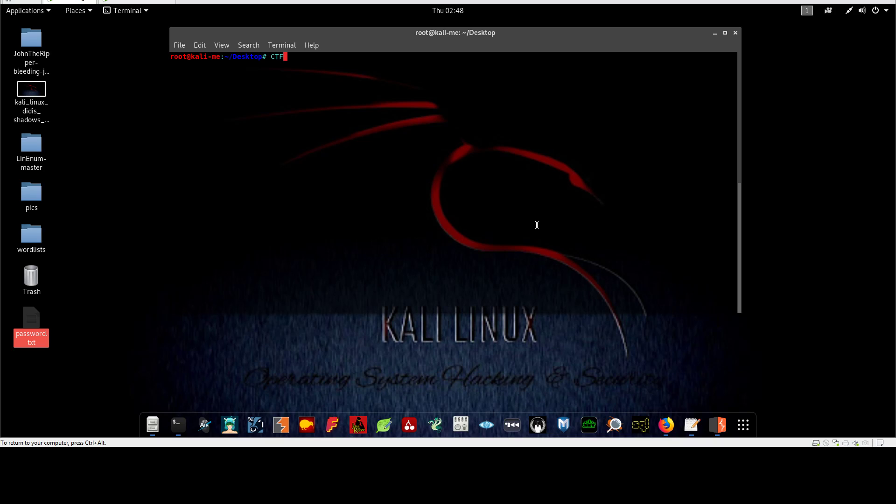
mouse_move(178, 425)
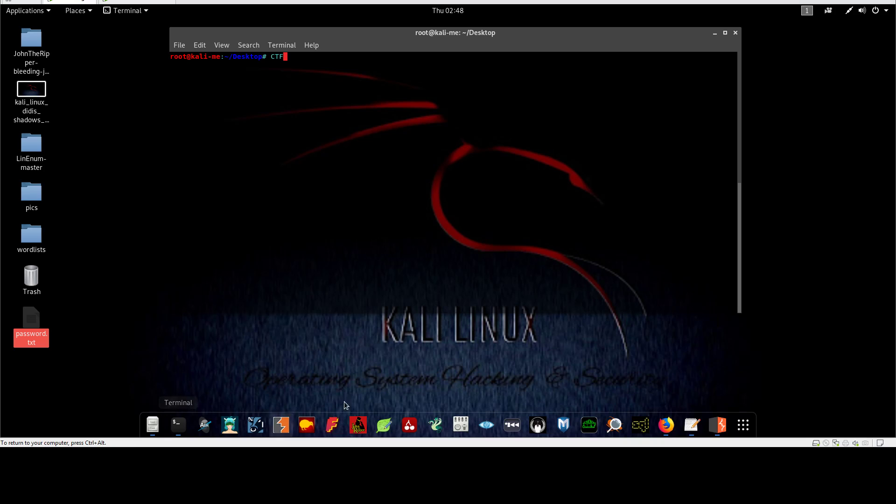
mouse_move(615, 425)
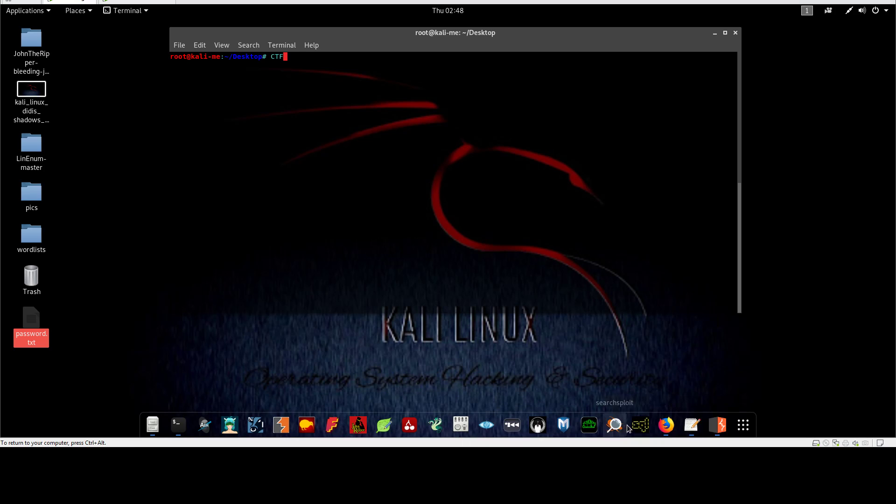
click(666, 426)
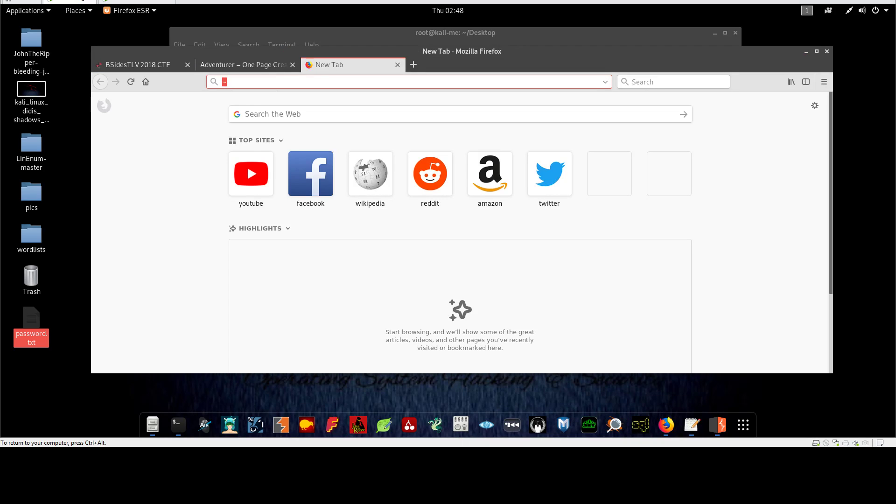
mouse_move(741, 70)
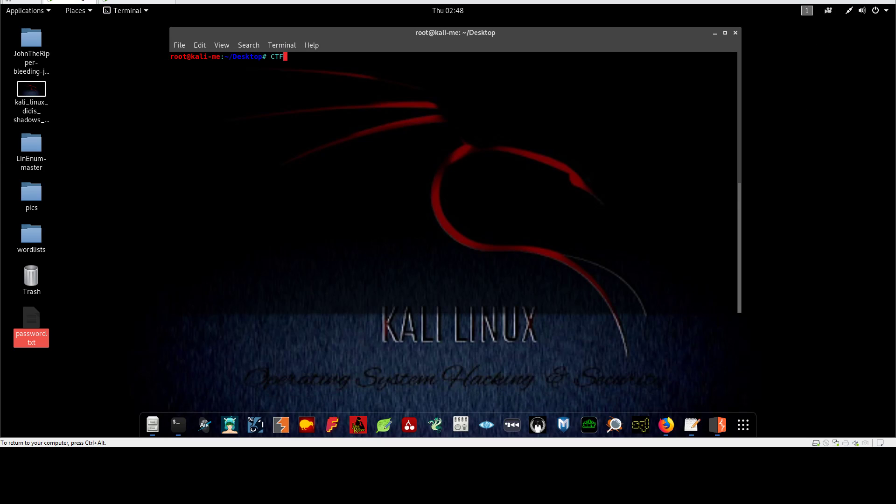
- Append ~ so the terminal prompt reads CTF~, the emacs backup suffix
text(~)
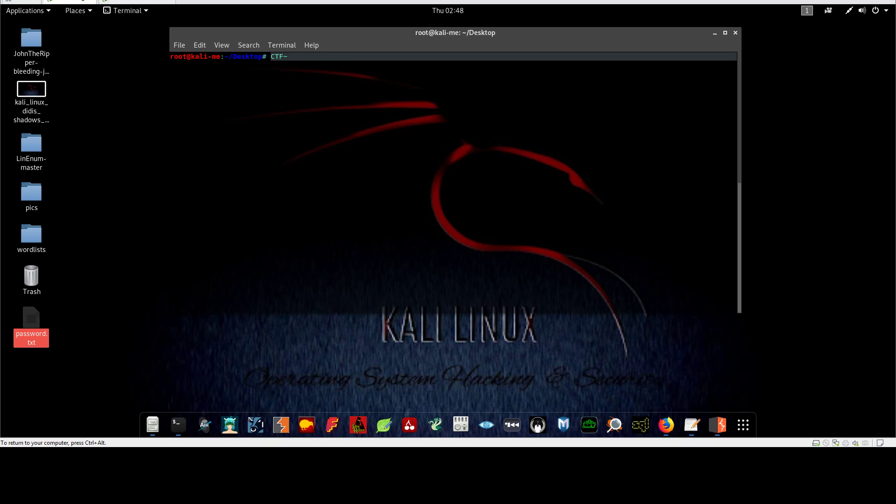
mouse_move(292, 65)
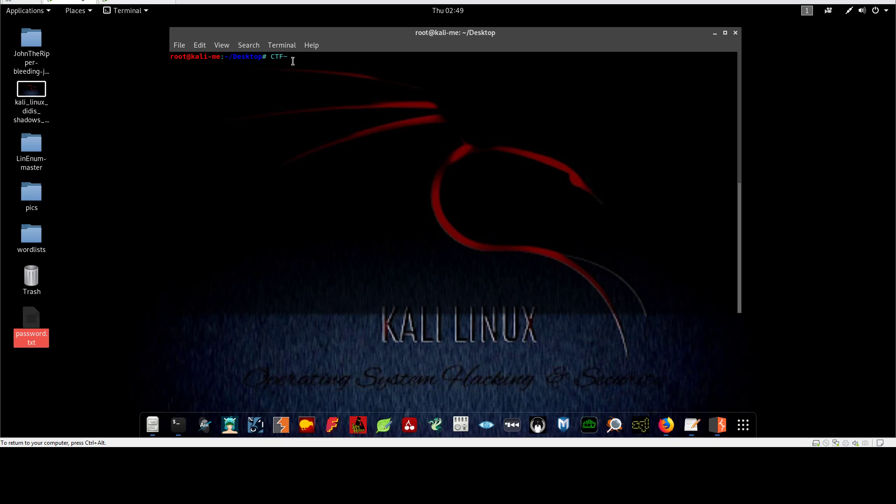
mouse_move(296, 65)
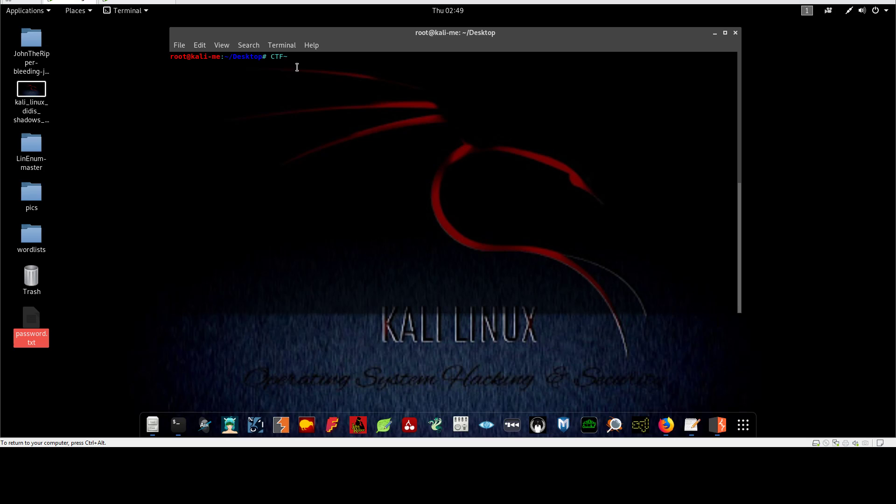
- Bring Firefox back and reread the IH8emacs challenge on the CTF tab
click(666, 426)
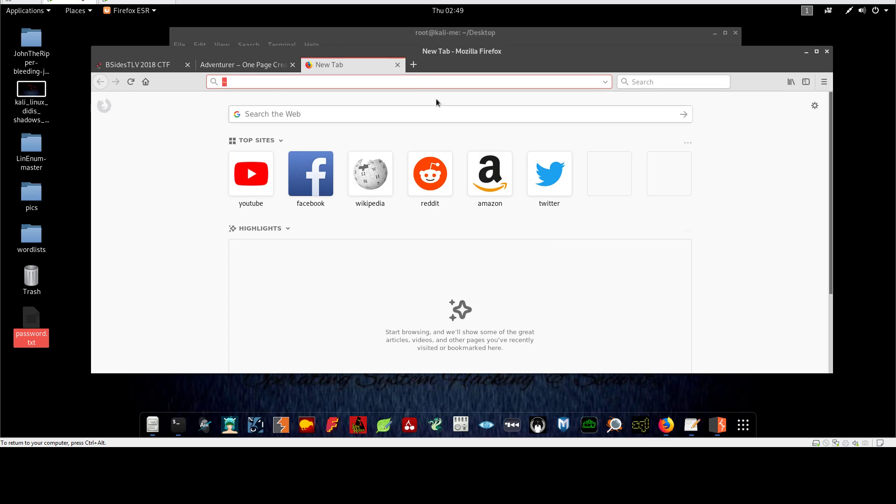
click(137, 64)
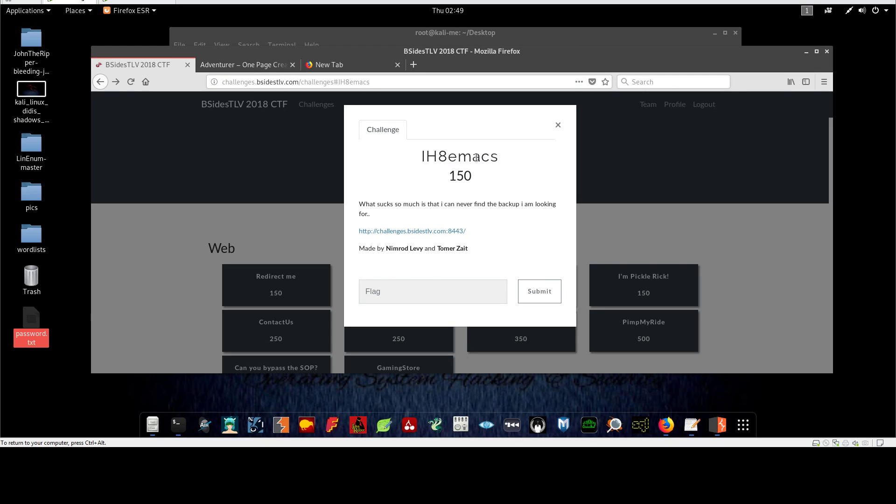
double_click(474, 156)
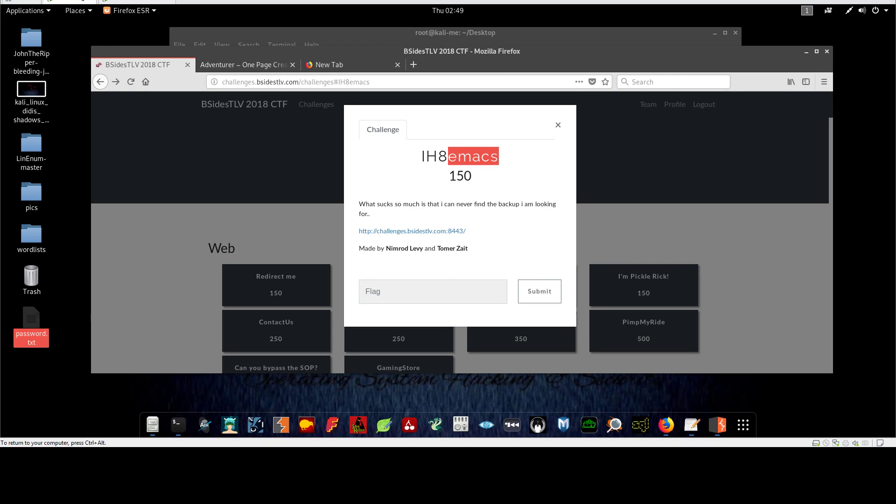
mouse_move(498, 202)
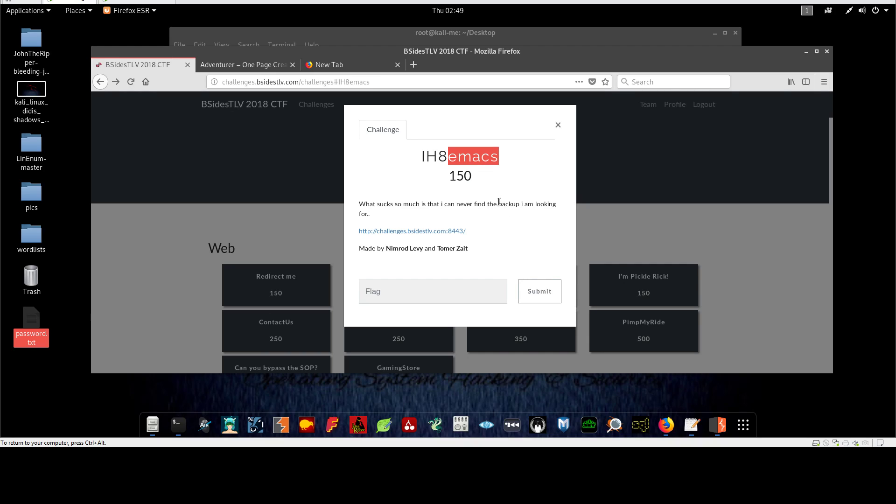
mouse_move(518, 230)
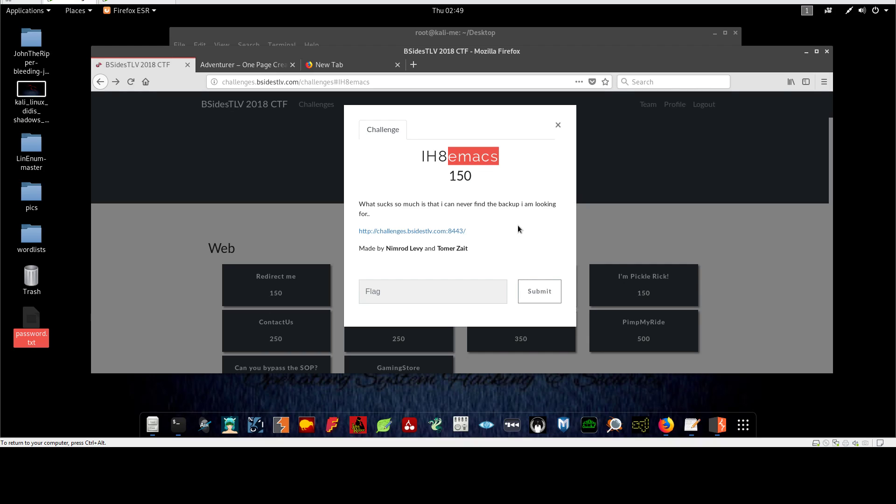
mouse_move(506, 206)
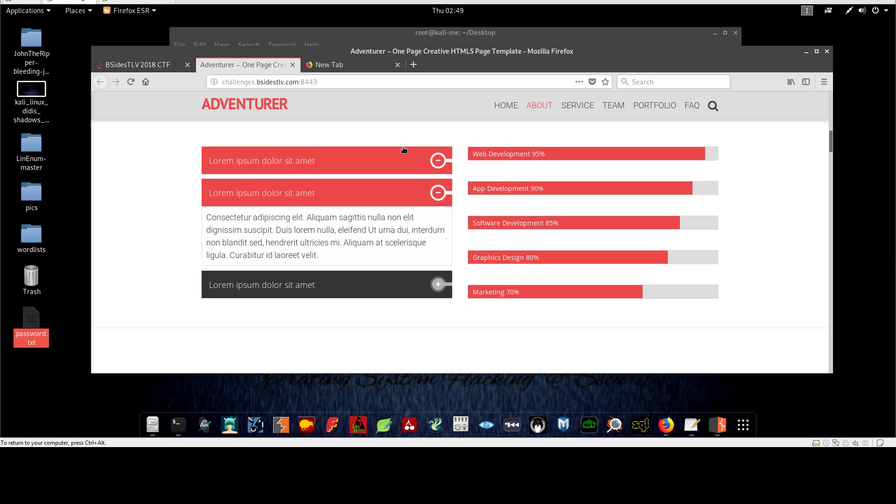
- Return to the Adventurer site tab and scroll through its home page again
click(351, 64)
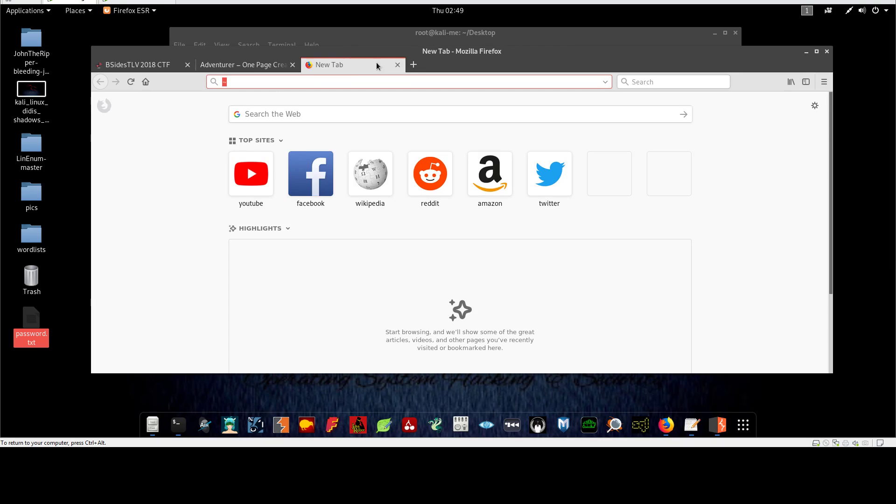
click(246, 64)
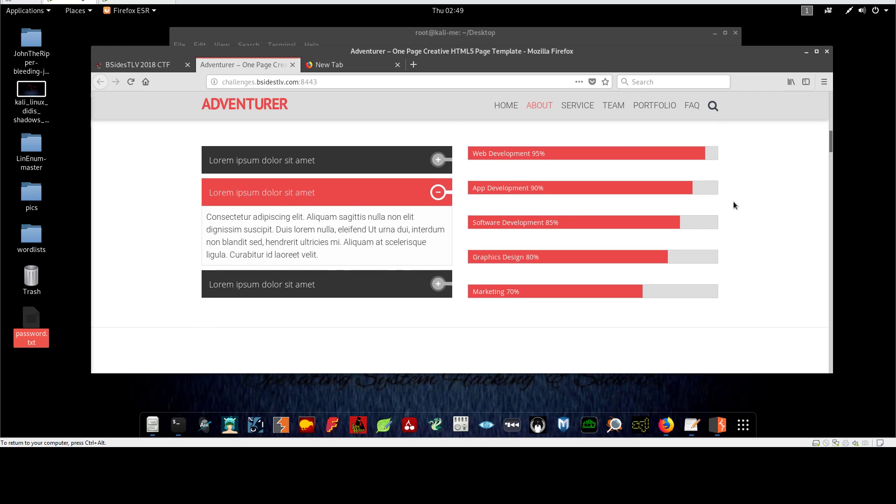
scroll(down, 3)
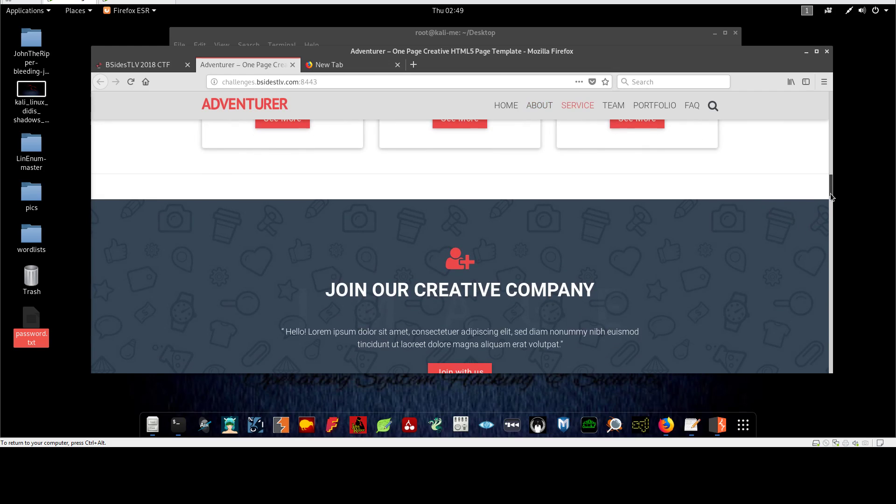
scroll(up, 3)
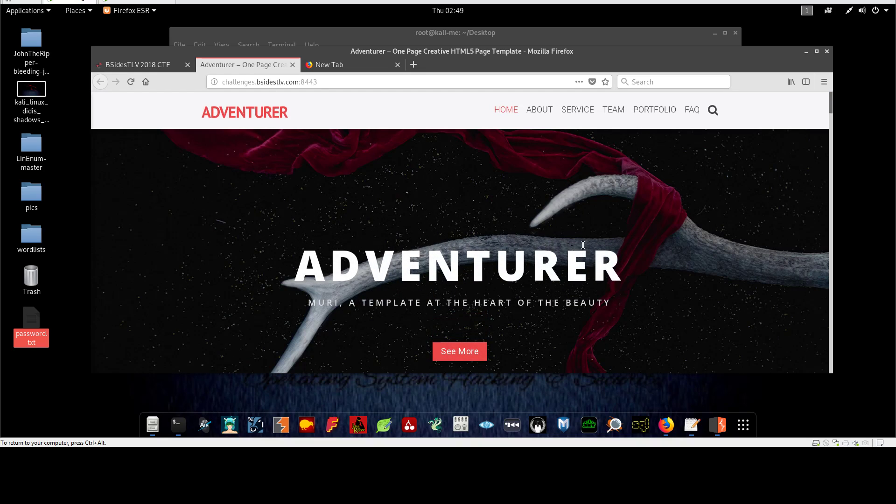
mouse_move(366, 137)
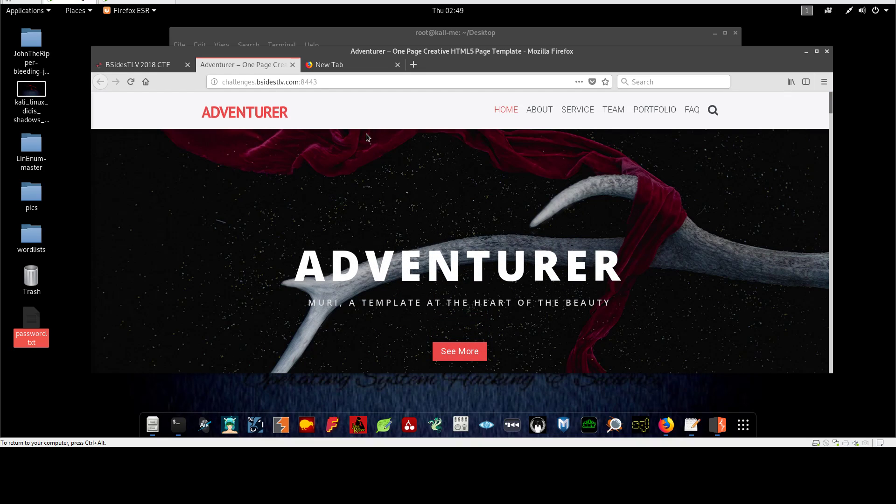
mouse_move(409, 152)
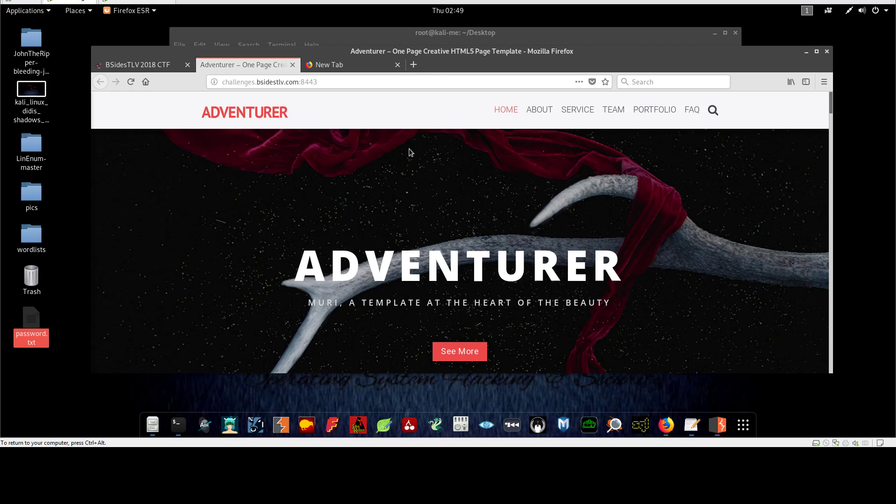
scroll(down, 3)
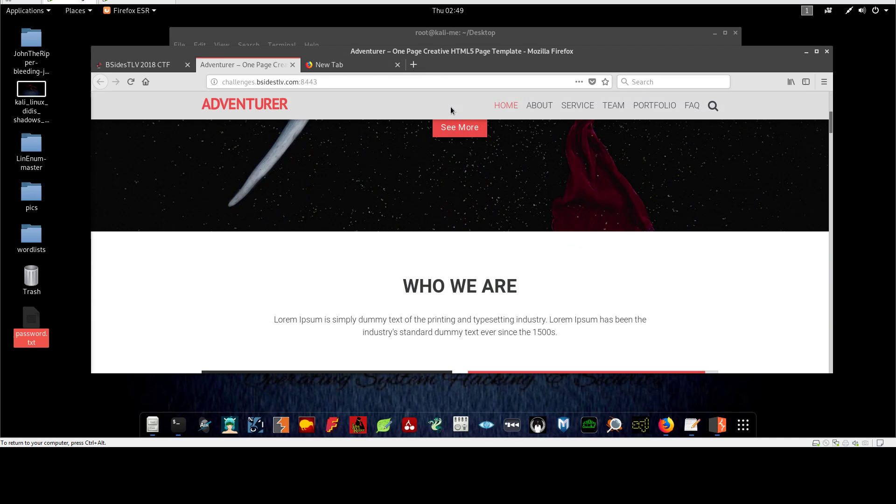
- View the Adventurer page source and scroll to the HTML comment at the bottom
right_click(386, 314)
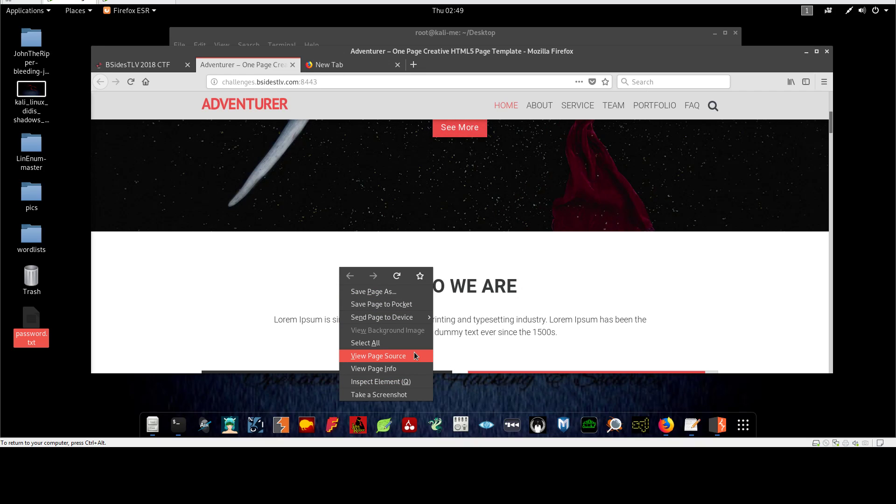
click(378, 356)
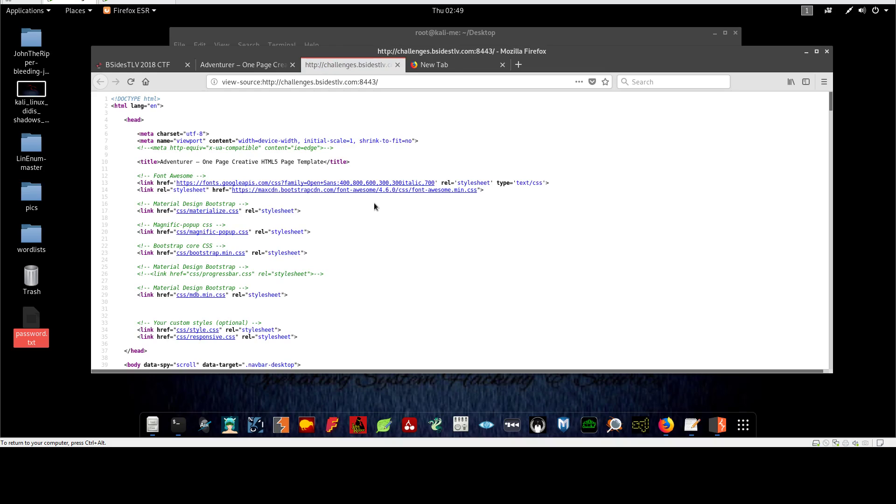
mouse_move(374, 190)
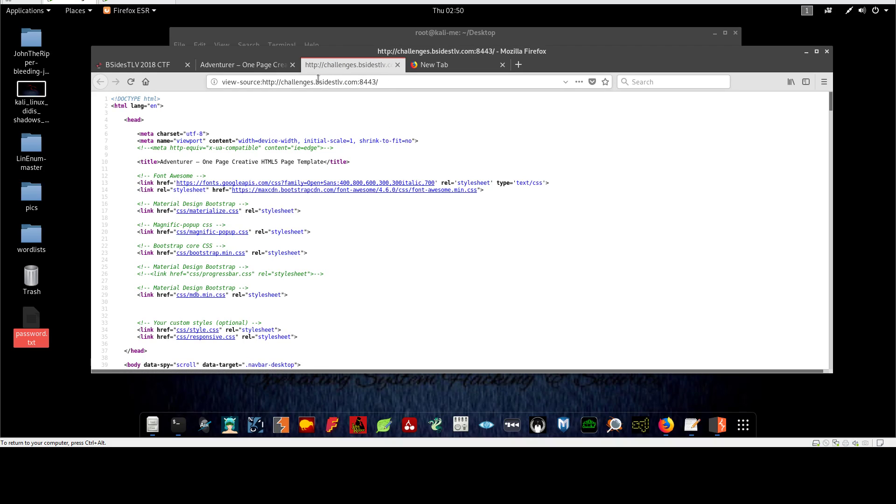
scroll(down, 3)
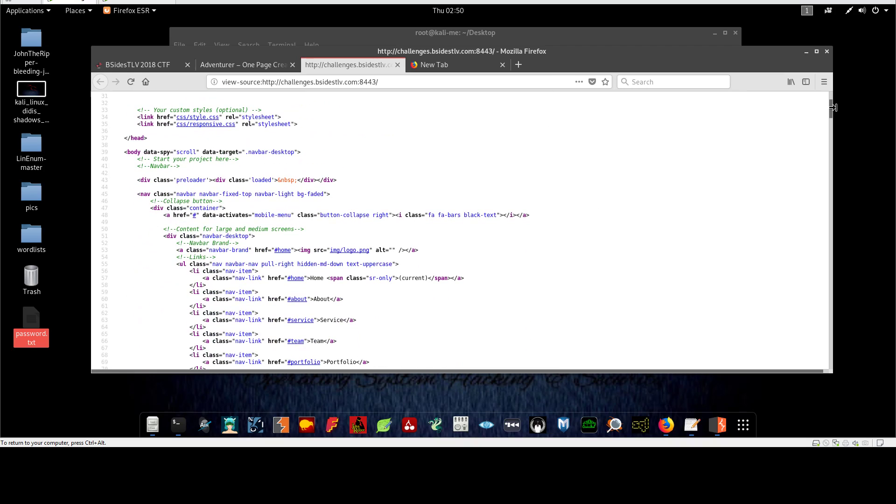
scroll(down, 3)
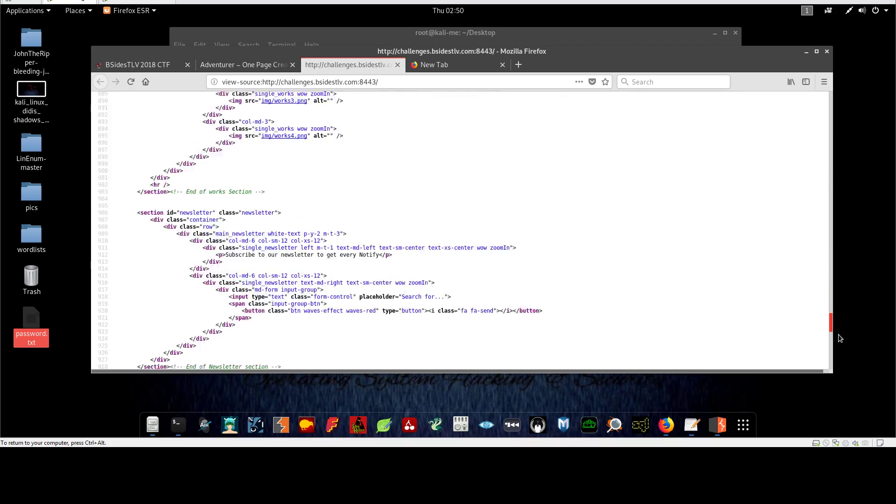
scroll(down, 3)
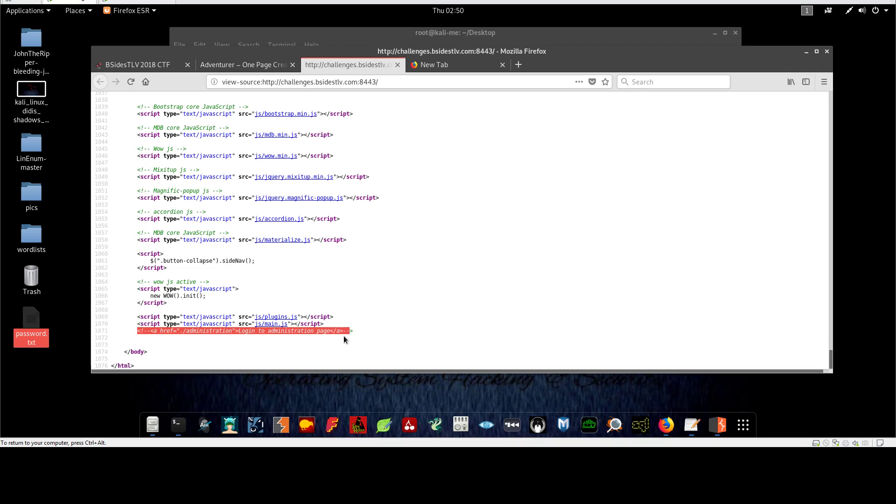
- Select the commented-out ./administration path and bring up its copy options
click(278, 331)
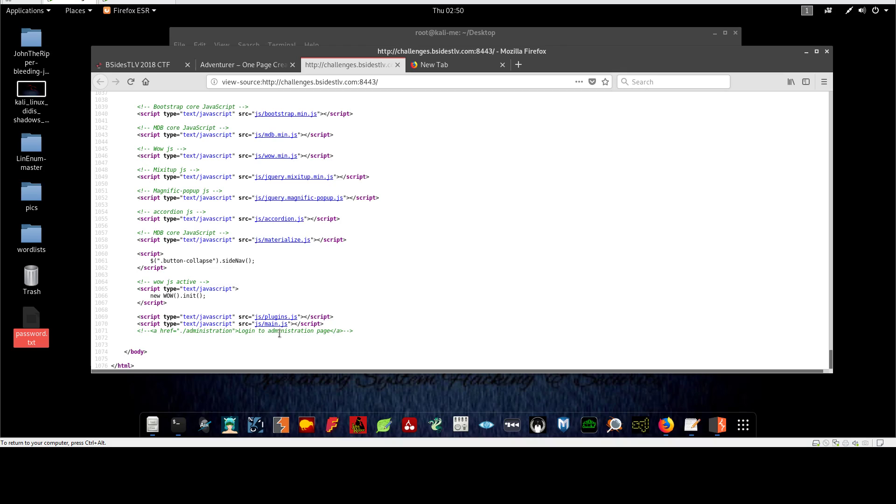
double_click(290, 330)
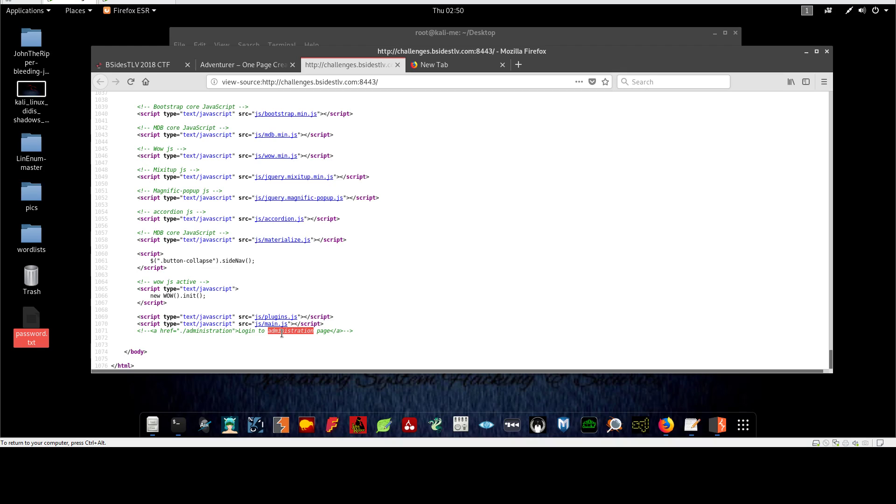
click(246, 330)
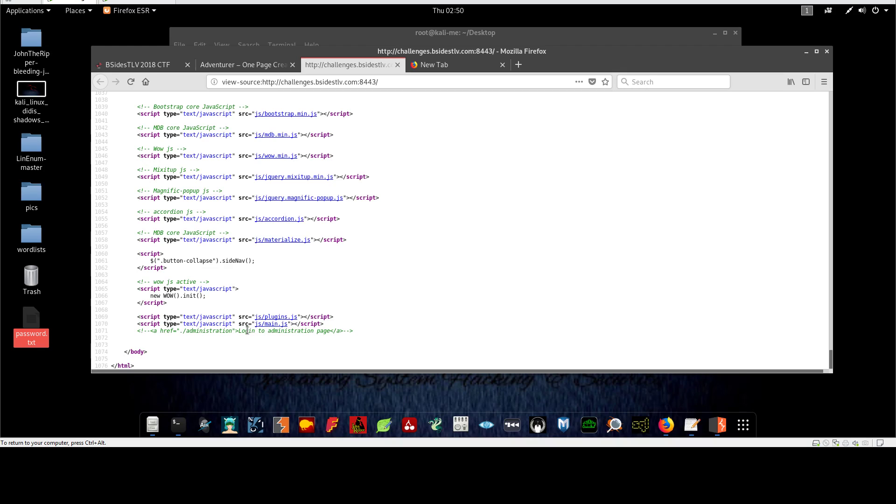
double_click(215, 331)
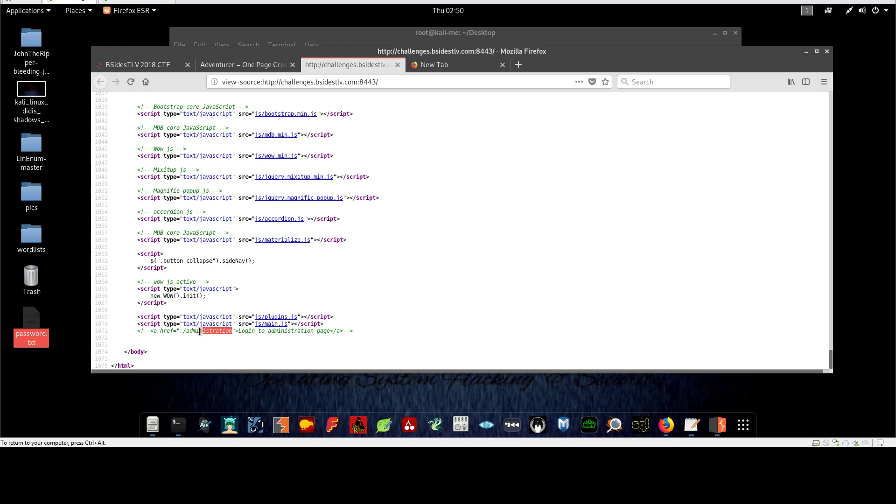
right_click(200, 331)
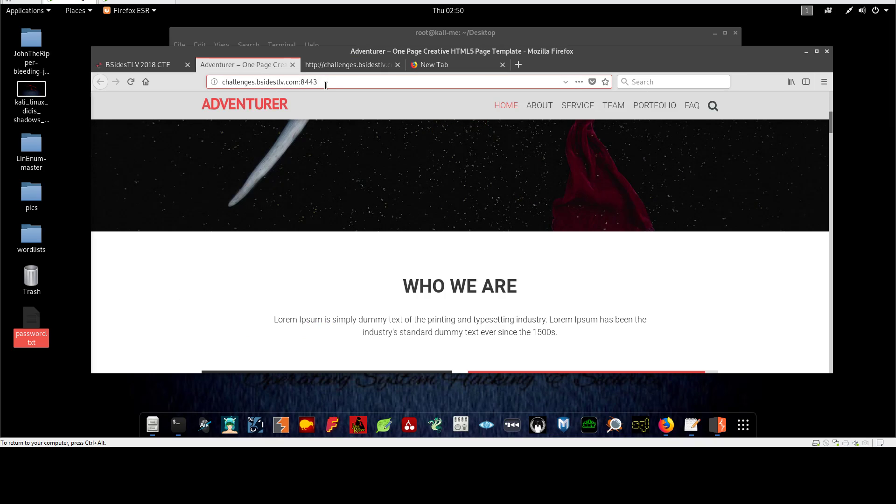
- Request /administration~ on the Adventurer site, getting Not Found and a Member Only login prompt
text(/administration)
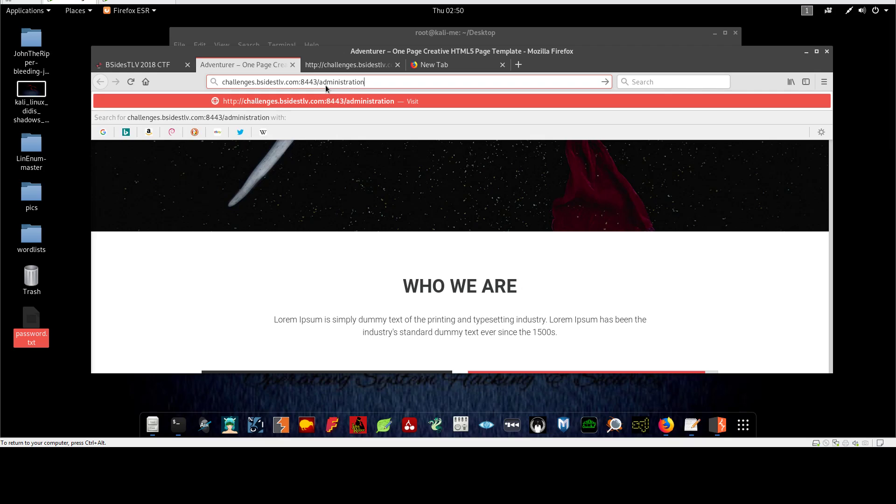
mouse_move(415, 78)
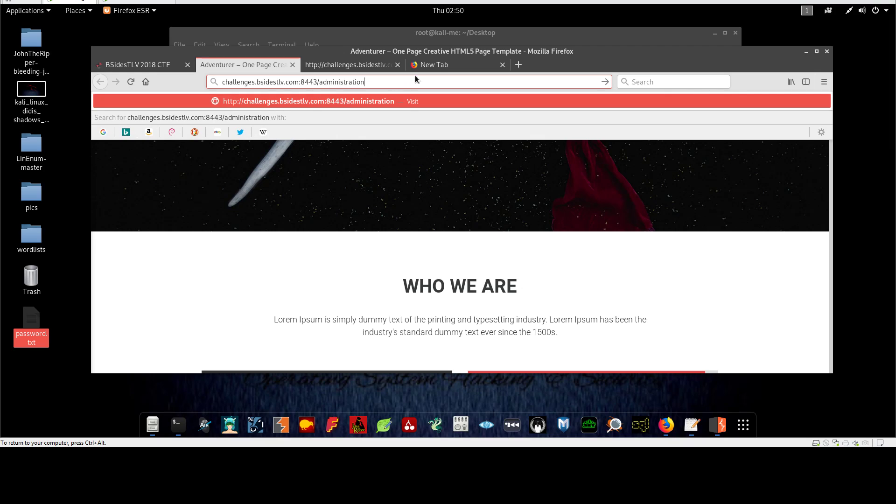
click(455, 64)
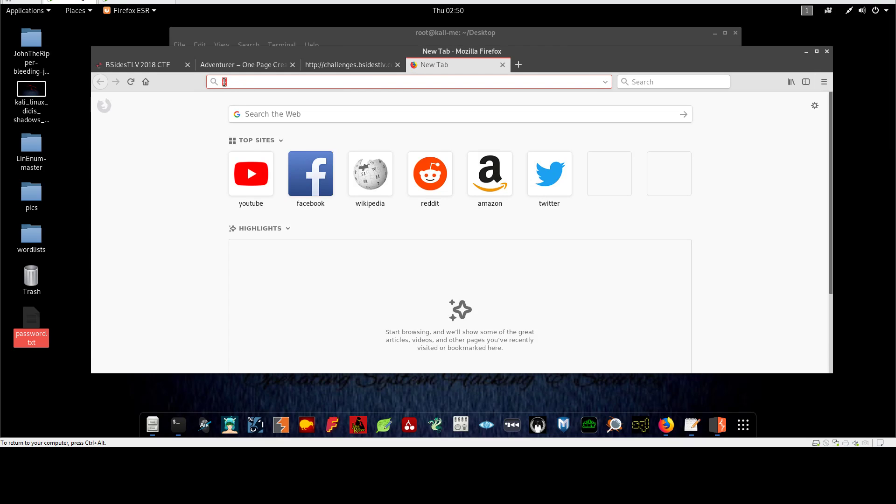
click(243, 64)
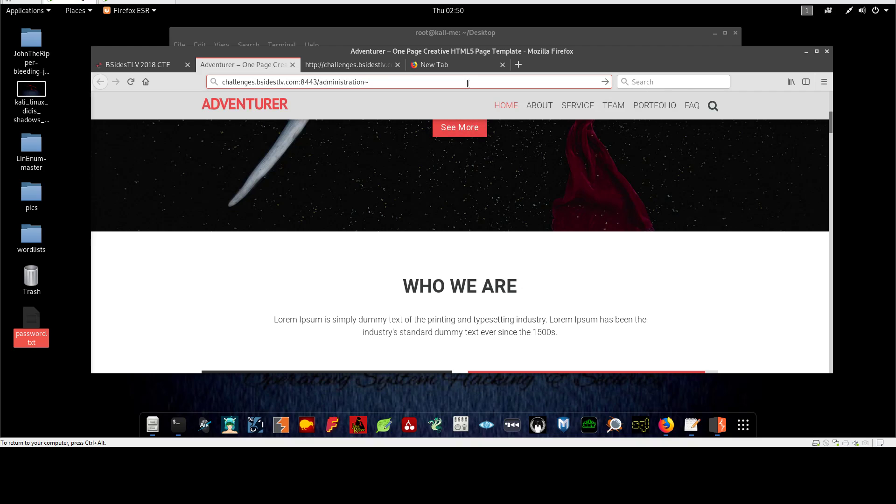
key(Return)
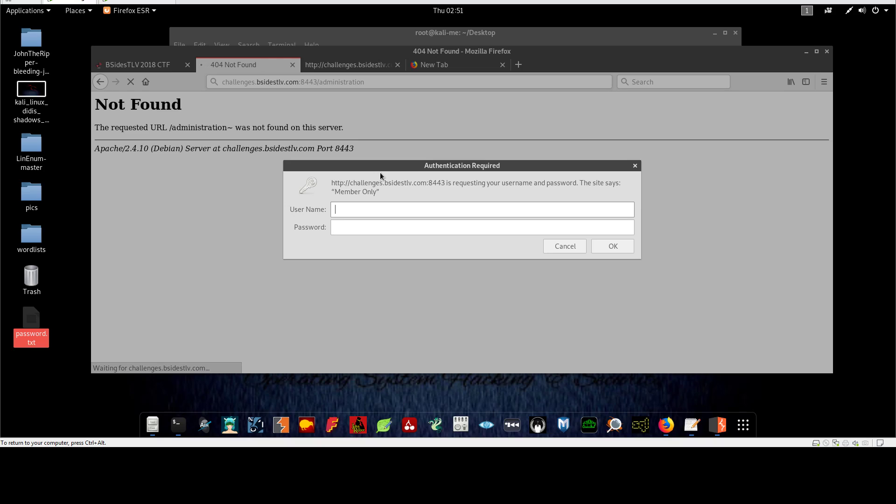
mouse_move(388, 208)
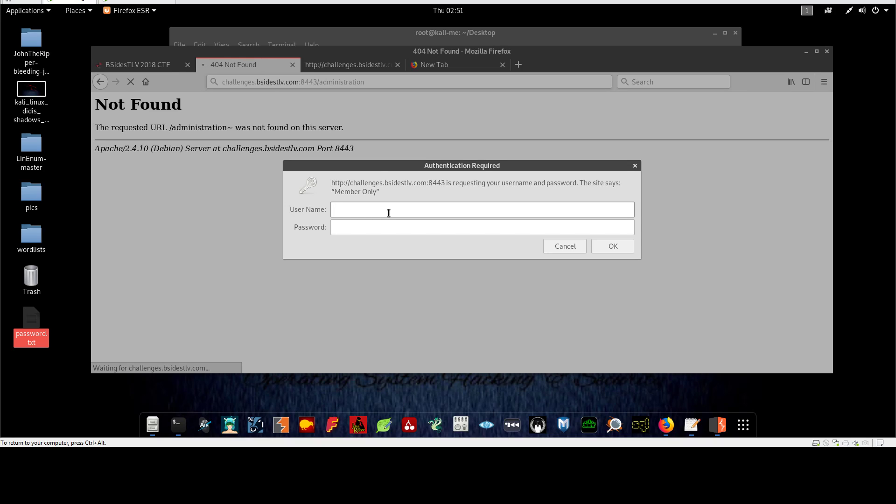
mouse_move(604, 244)
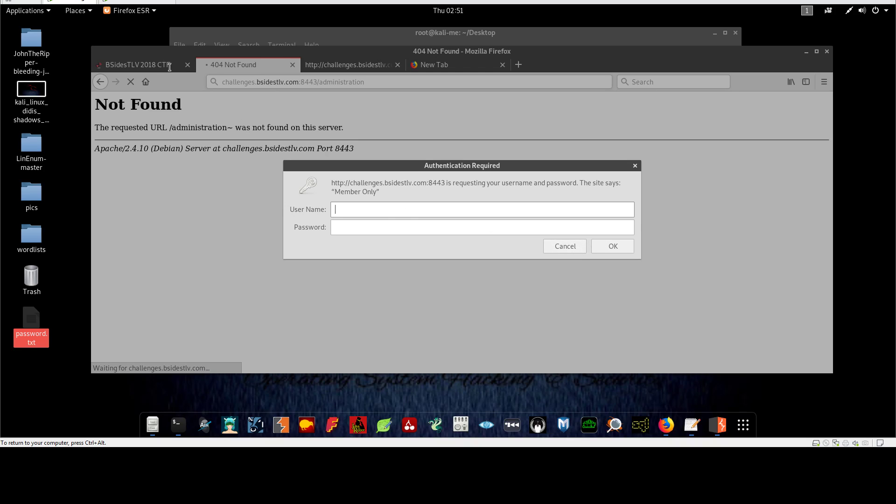
- Cancel the login prompt, see 401 Unauthorized, and revisit the IH8emacs challenge on the CTF tab
click(564, 245)
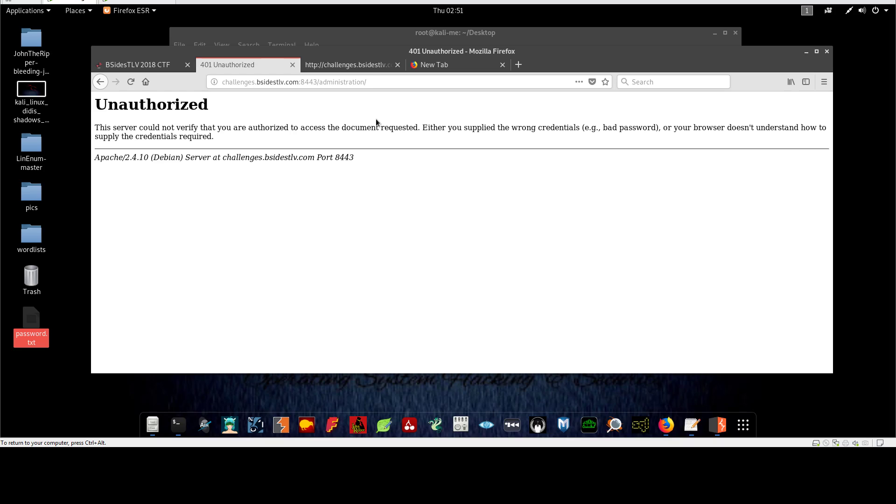
click(138, 64)
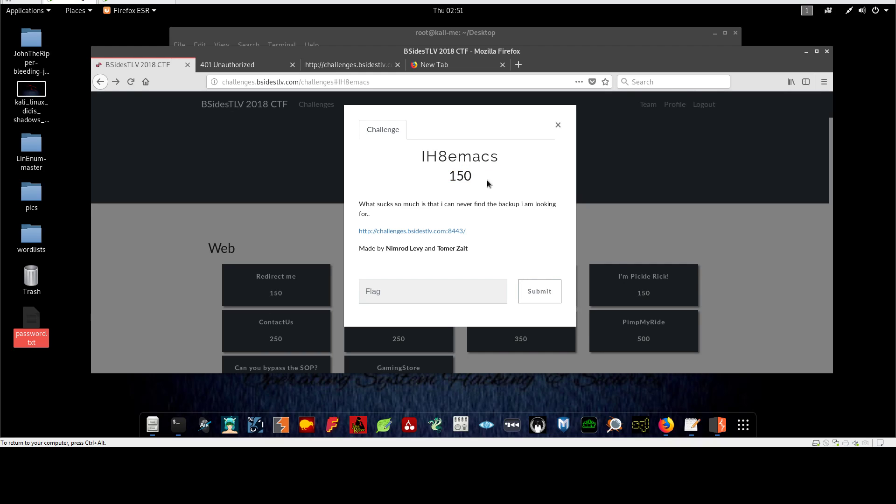
click(246, 65)
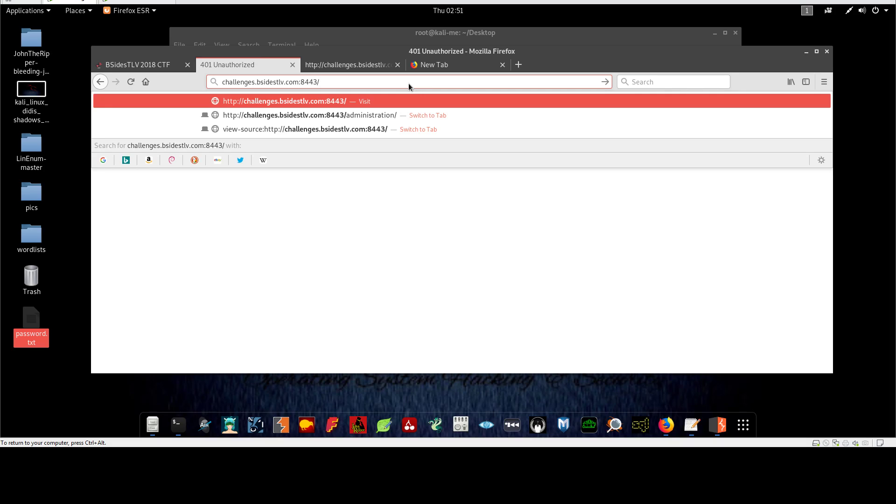
- Probe /.htaccess~ (403 Forbidden) and /.htpasswd~ (404 Not Found) at the site root
text(/.htacce)
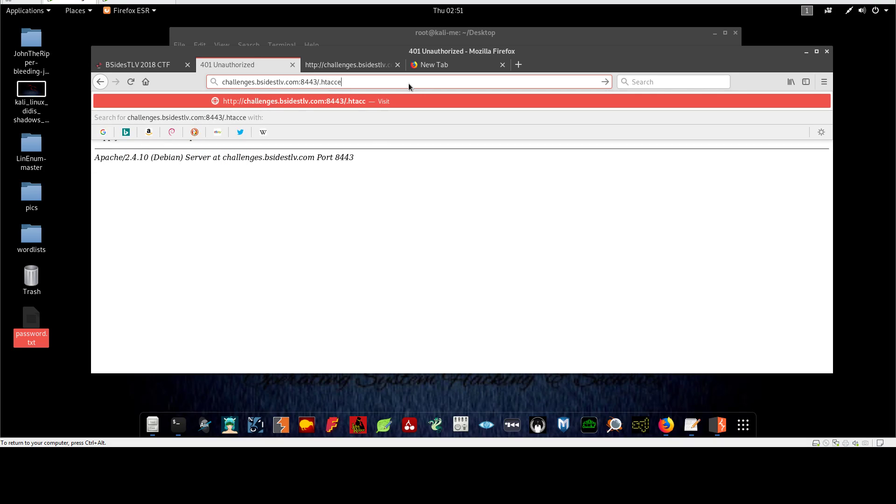
text(ss~)
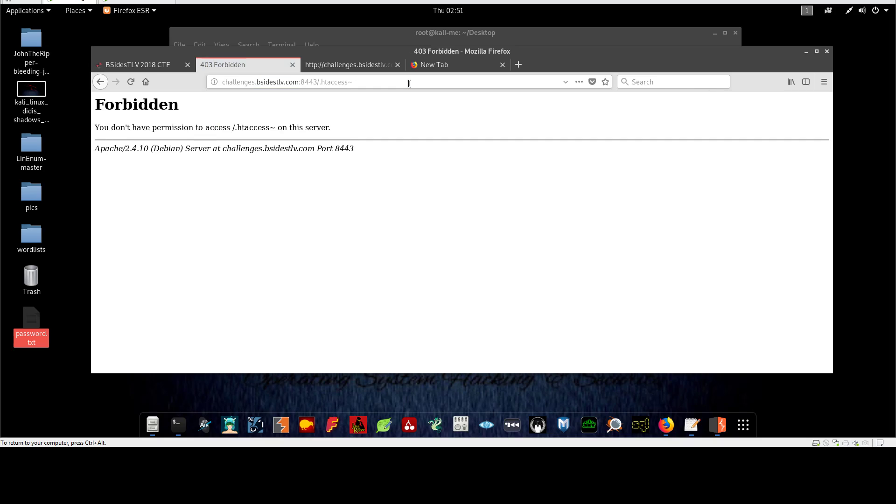
double_click(338, 83)
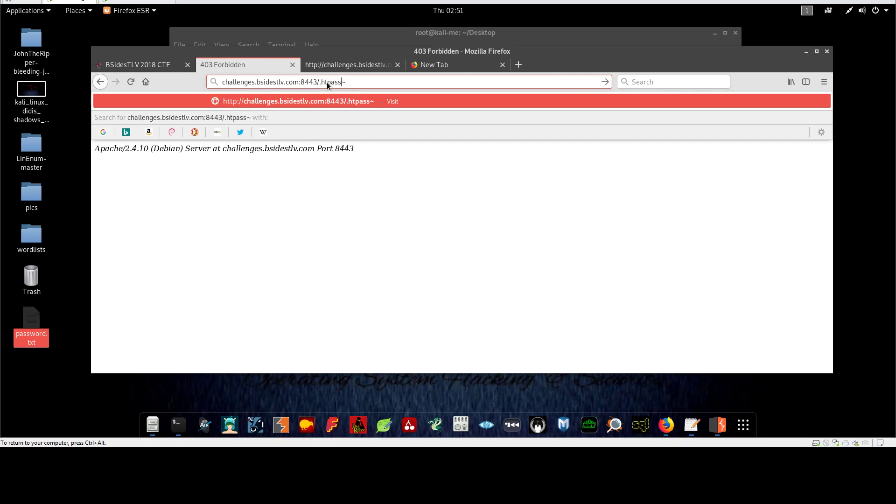
text(wd)
key(Return)
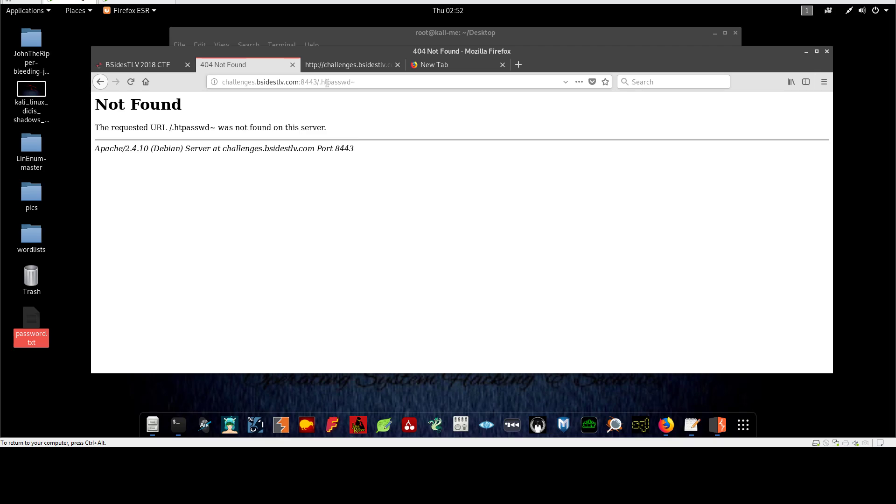
mouse_move(178, 425)
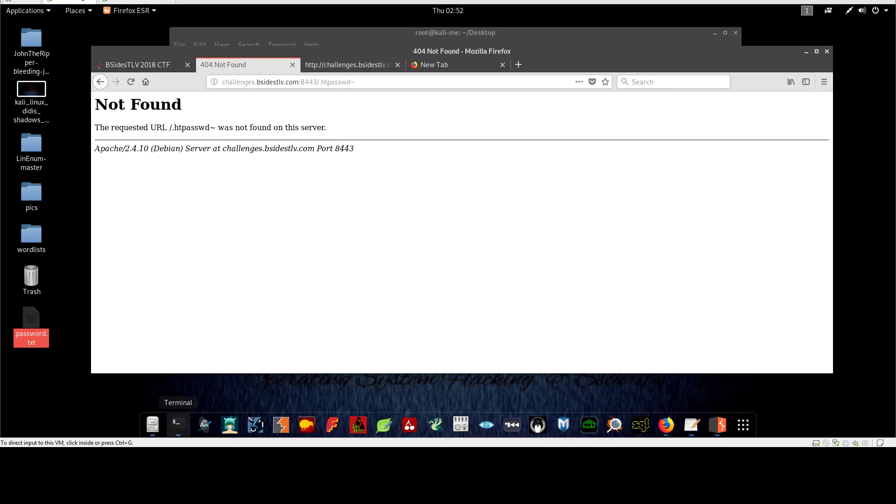
click(326, 82)
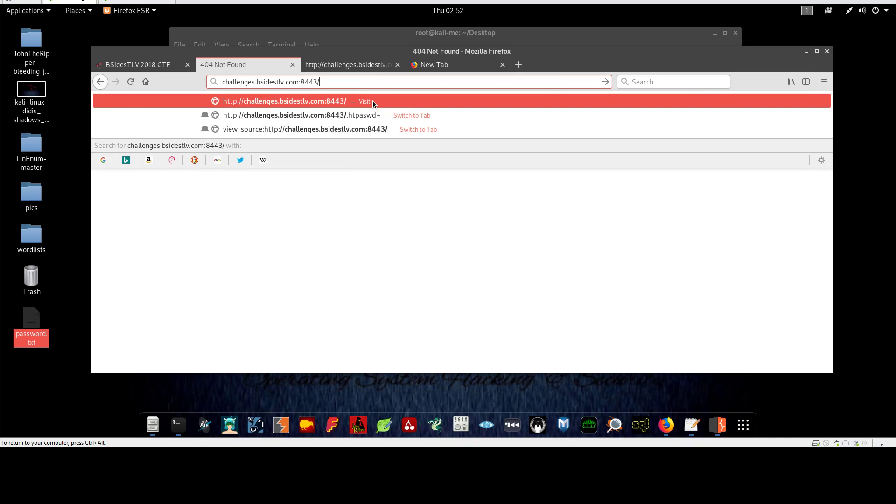
- Load /administration/.htpasswd~ and select the exposed bsidestlv hash line for copying
text(administration/)
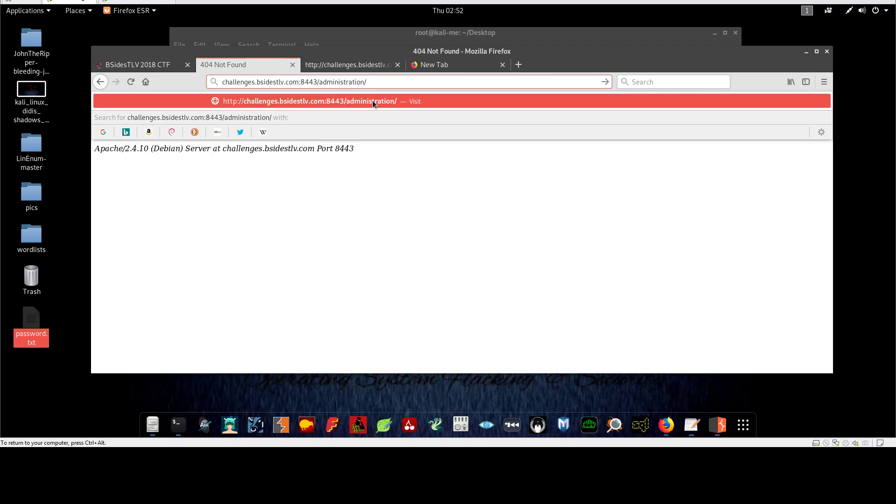
text(.hta)
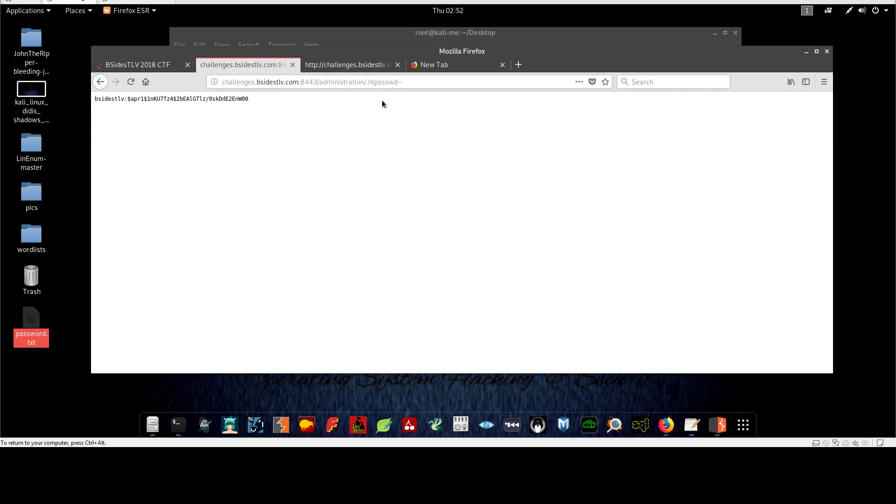
mouse_move(113, 99)
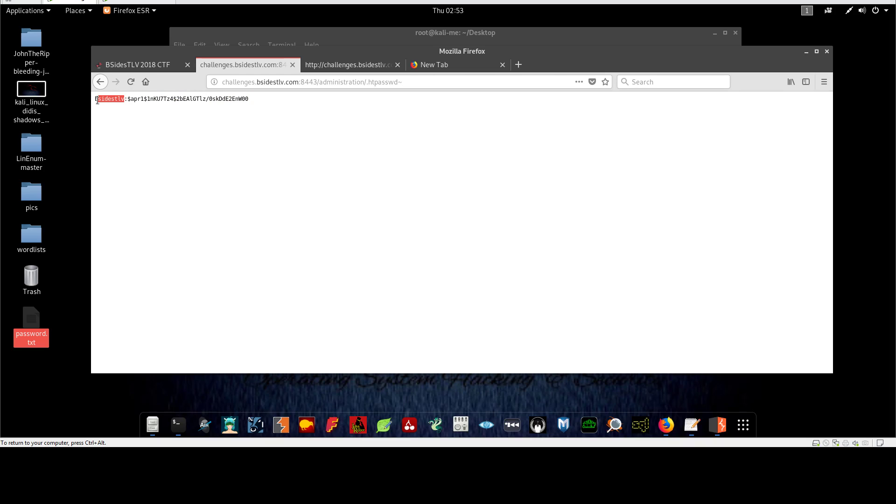
click(108, 98)
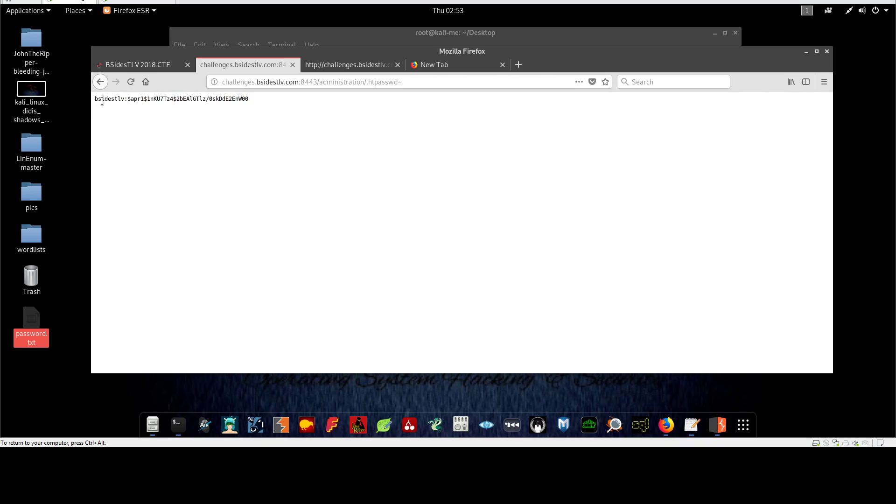
mouse_move(127, 107)
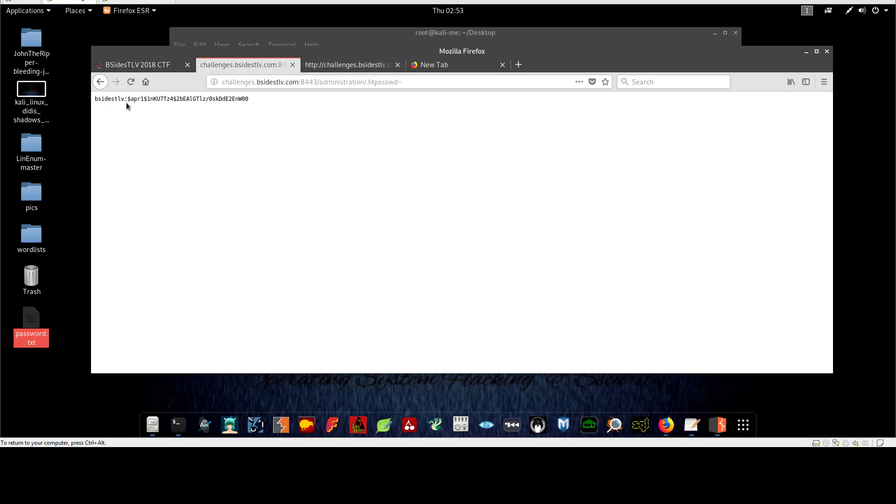
double_click(188, 98)
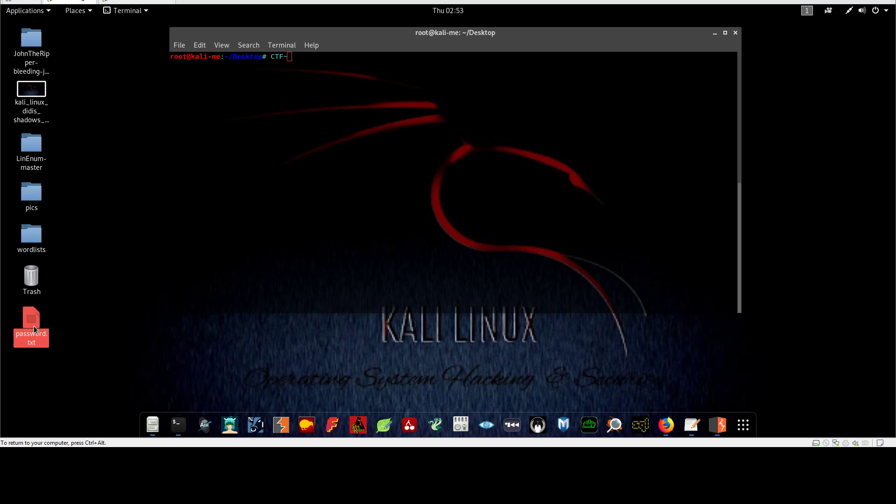
- In password.txt on the Desktop, select the apr1 hash after the bsidestlv user name
double_click(31, 325)
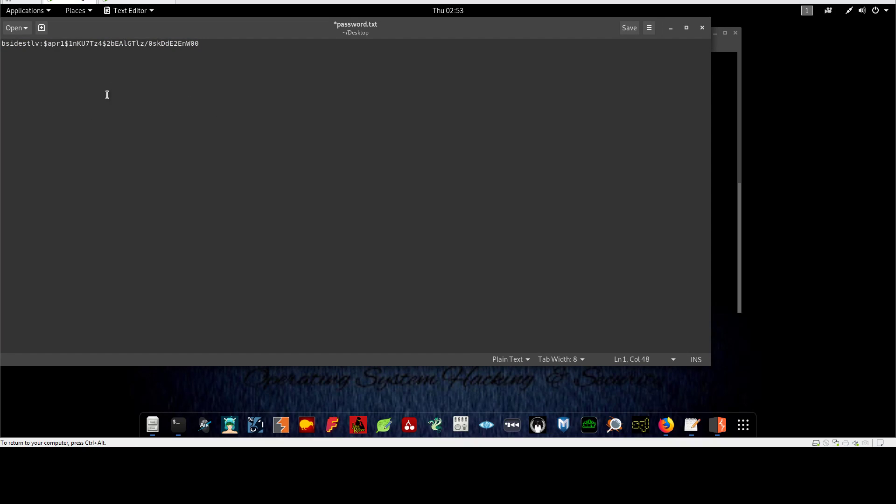
mouse_move(131, 55)
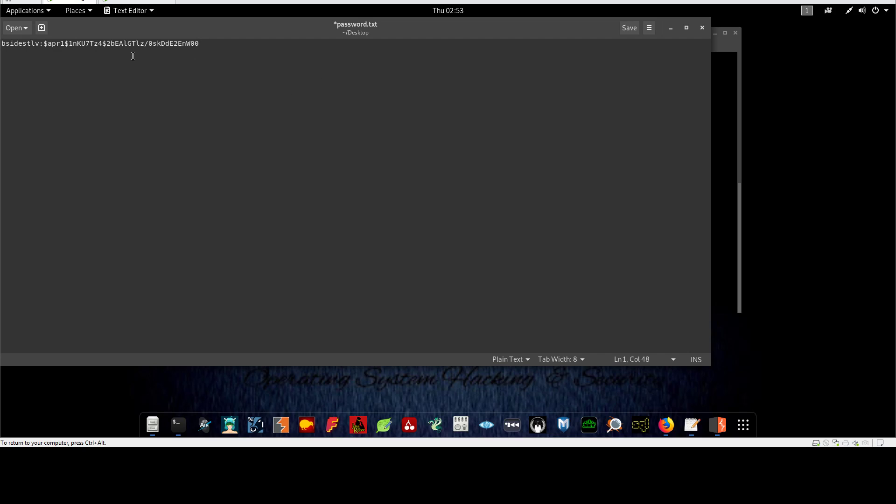
click(36, 44)
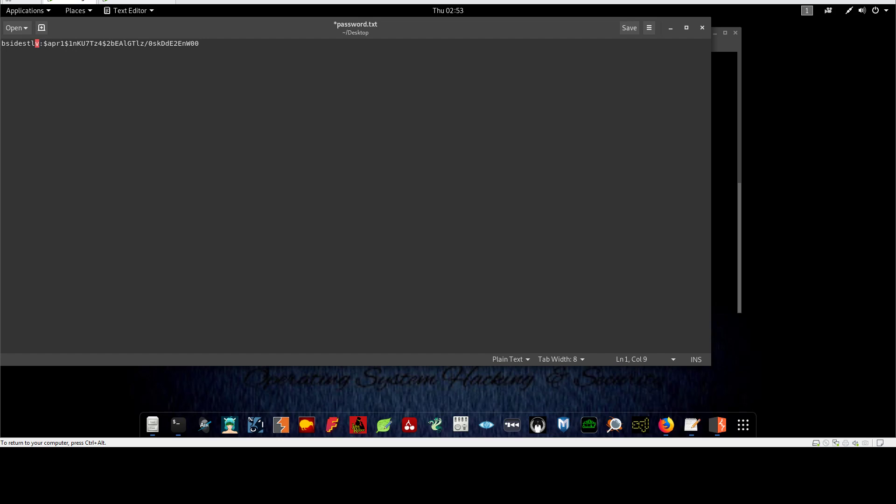
drag(43, 44, 186, 44)
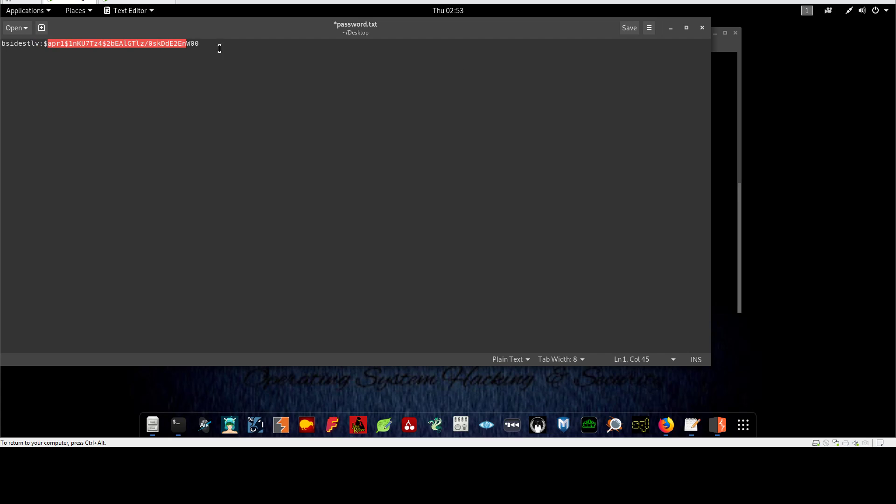
click(628, 27)
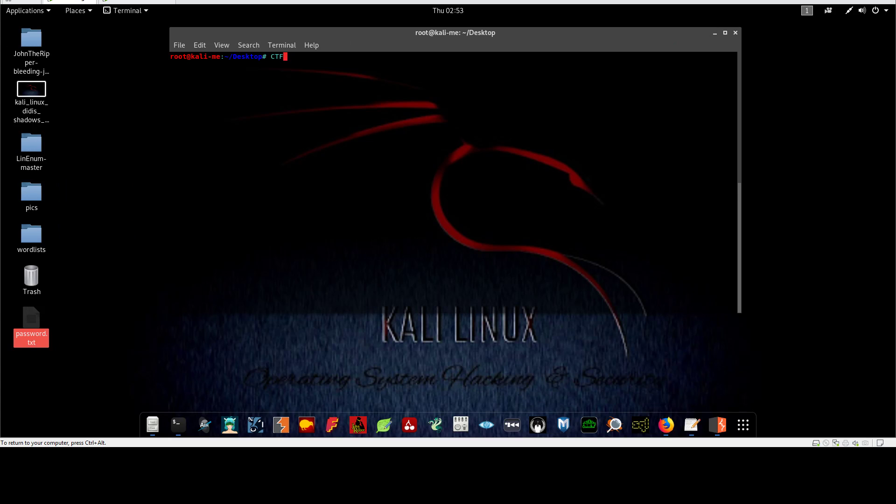
- Crack the bsidestlv hash with 'john password.txt' and reveal it with 'john password.txt --show'
text(jo)
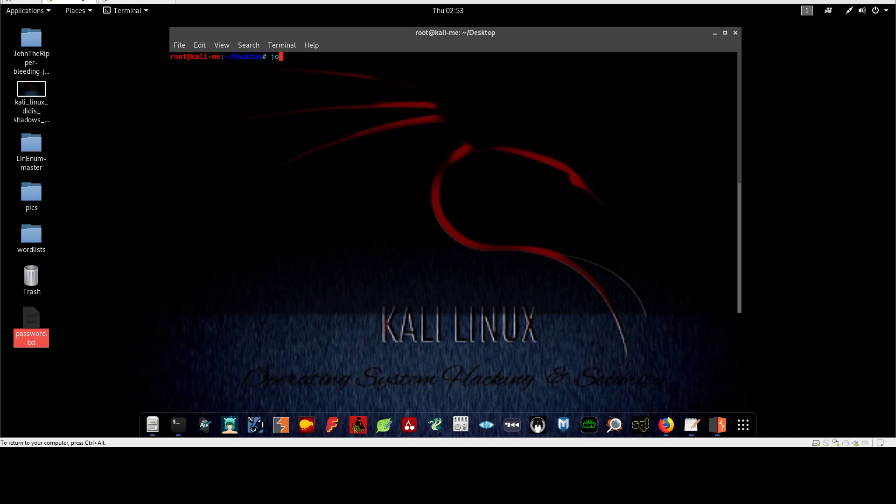
text(hn)
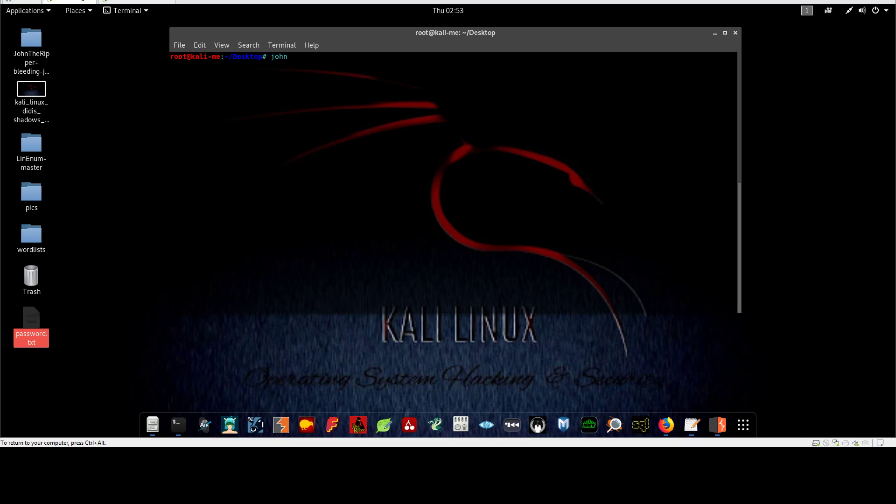
text(passwd.)
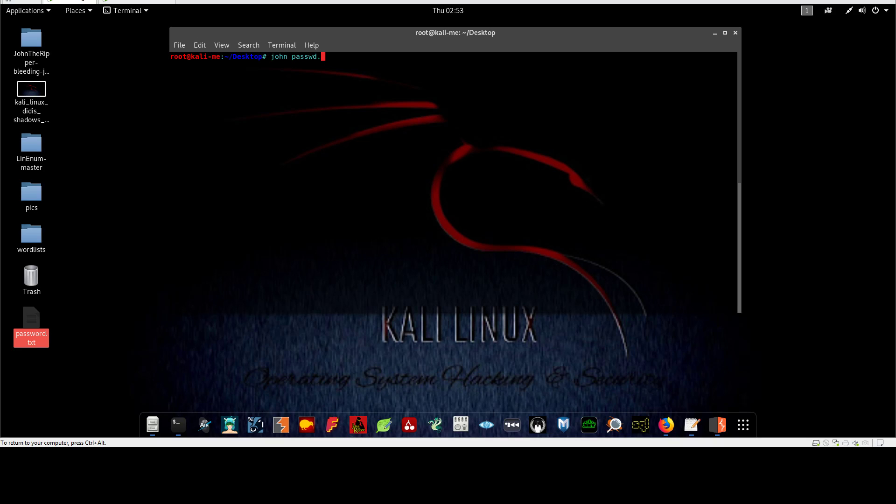
key(BackSpace)
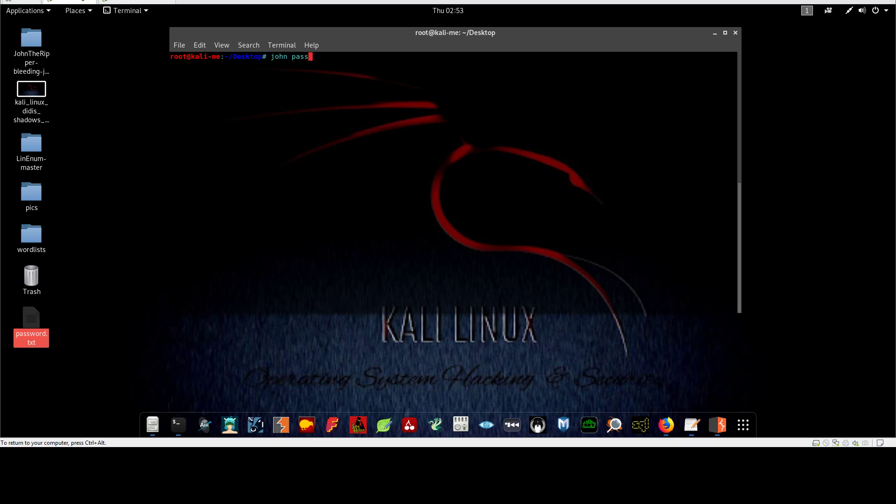
text(w)
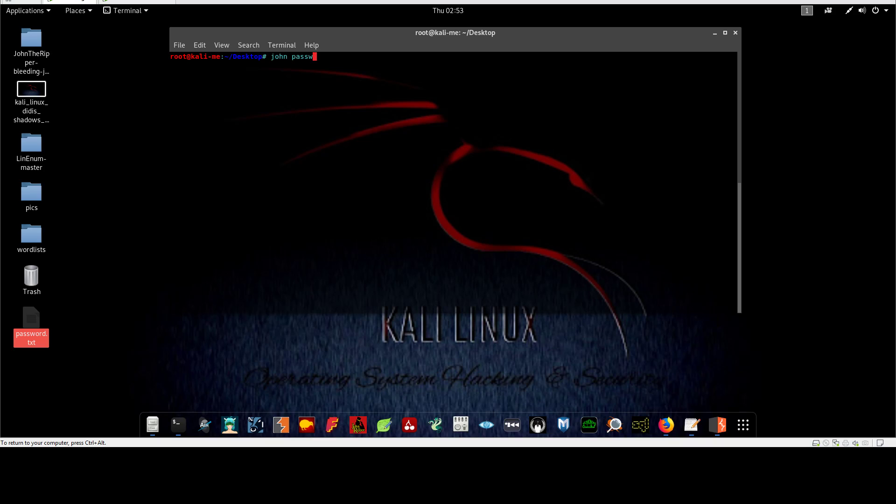
key(Return)
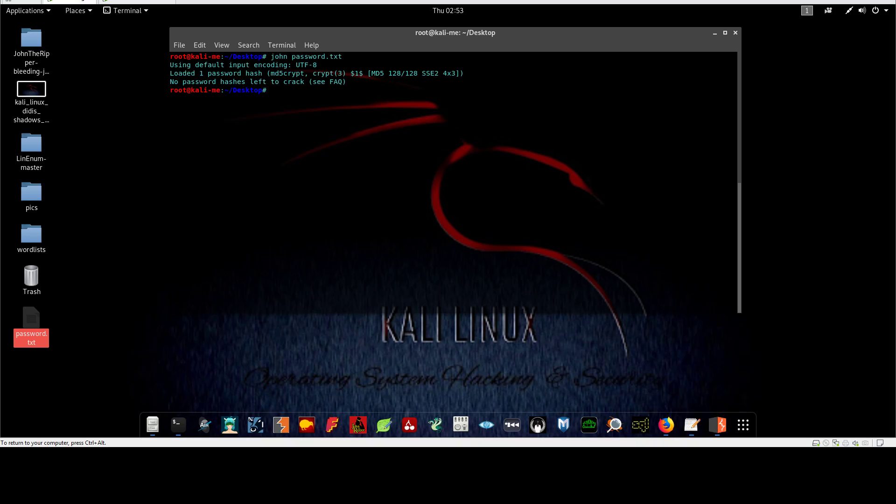
text(john password.txt --show)
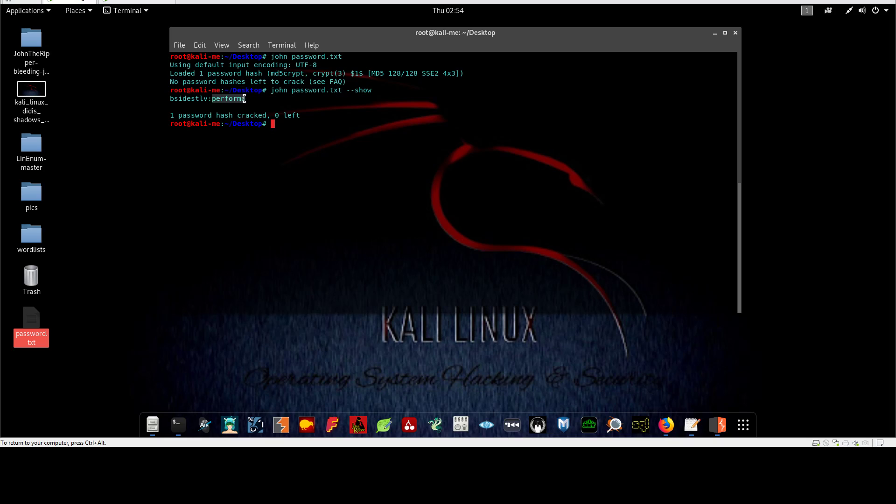
mouse_move(666, 425)
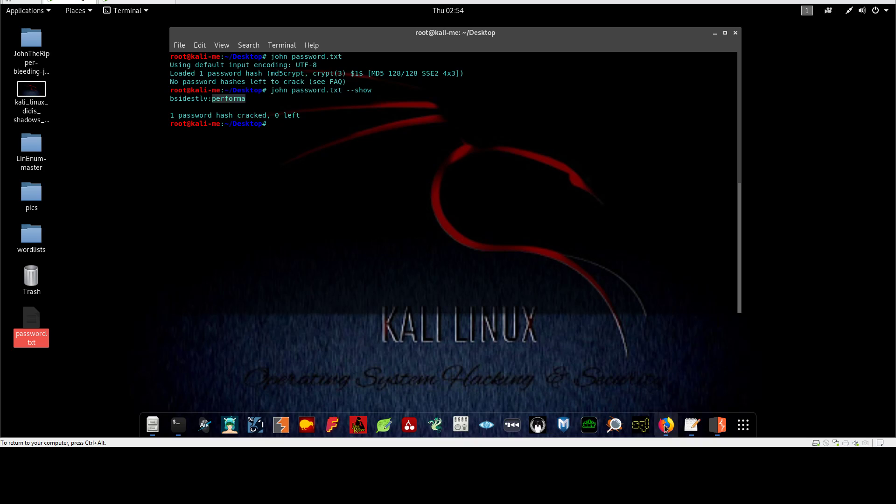
click(666, 426)
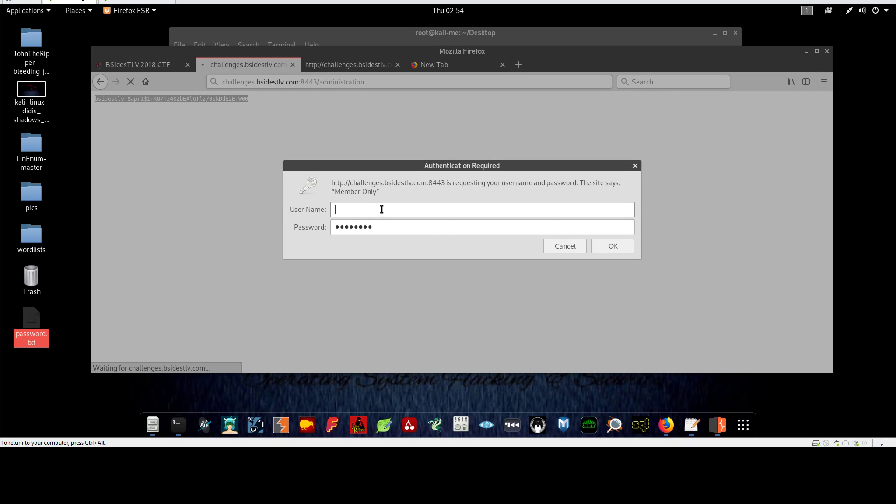
text(b)
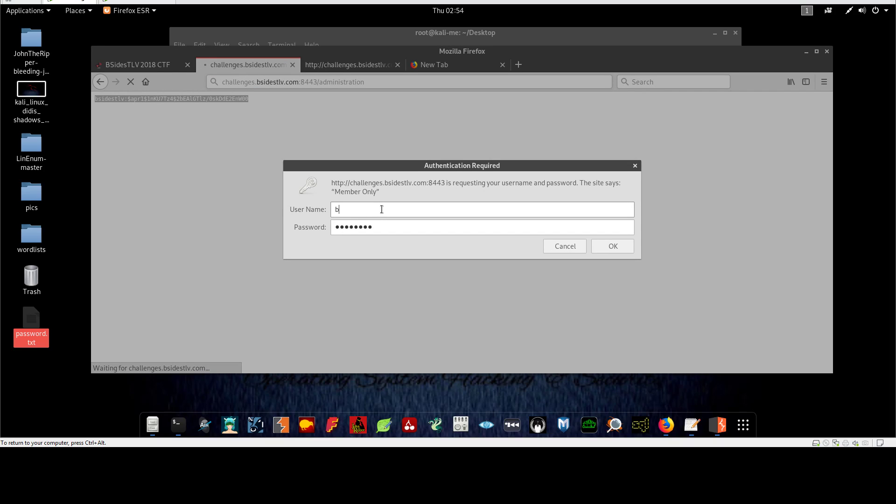
text(si)
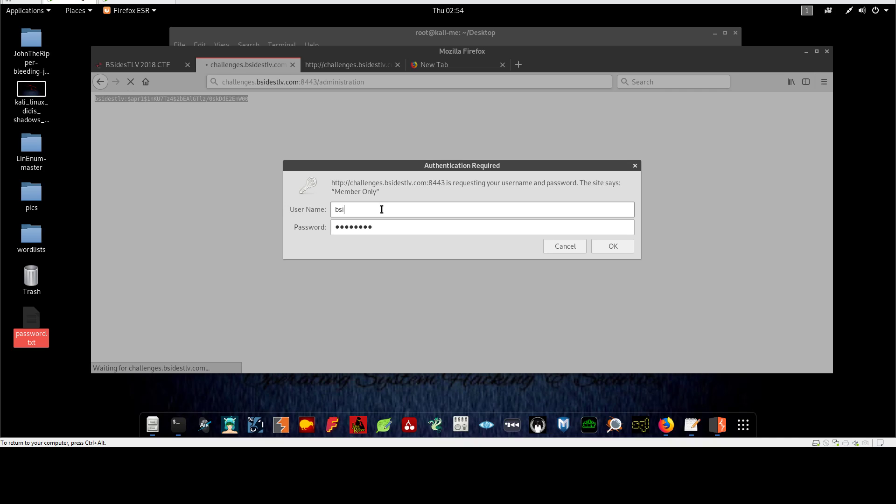
text(destlv)
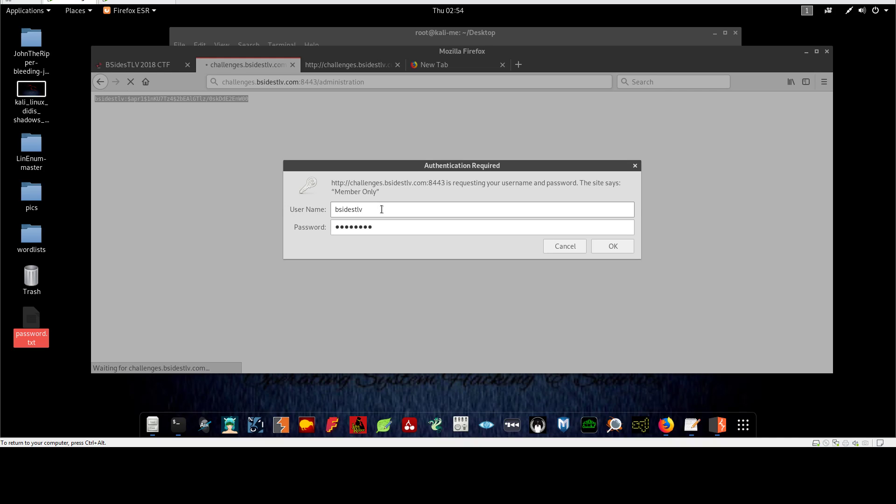
click(613, 245)
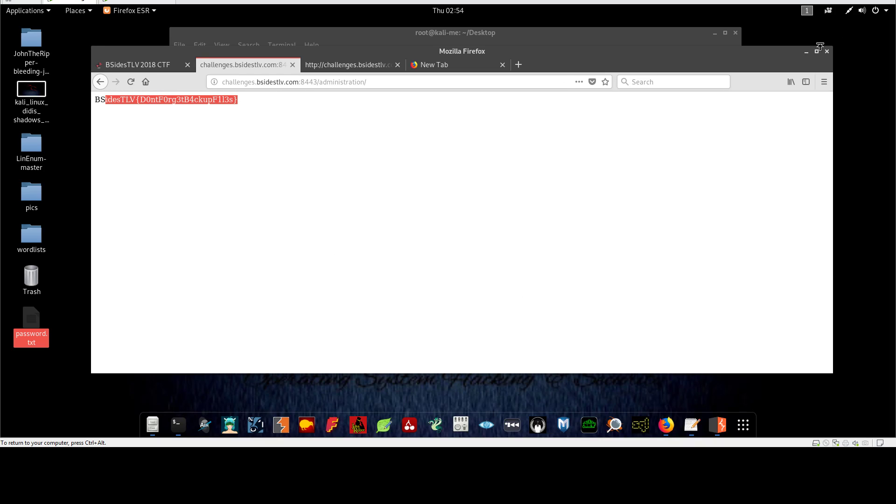
mouse_move(137, 64)
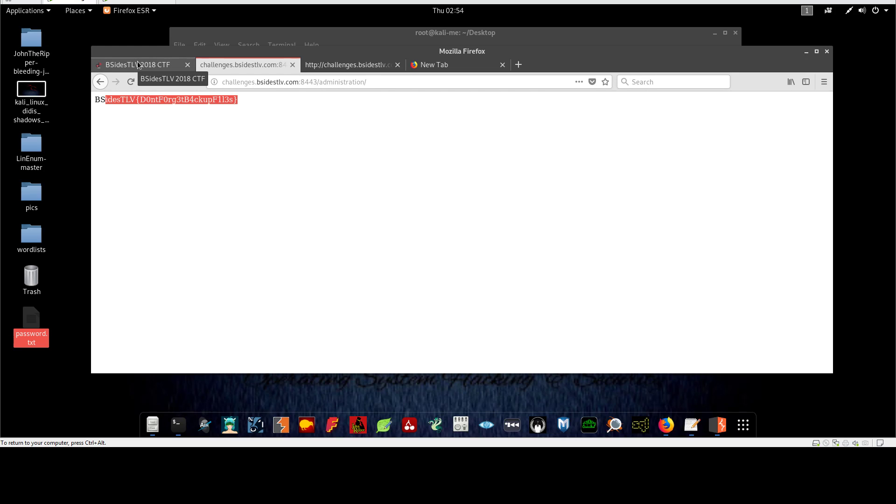
click(139, 65)
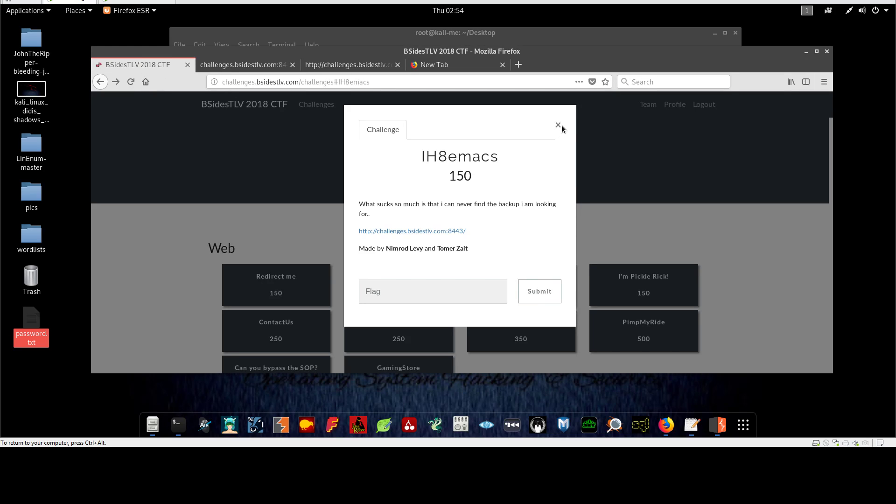
click(559, 124)
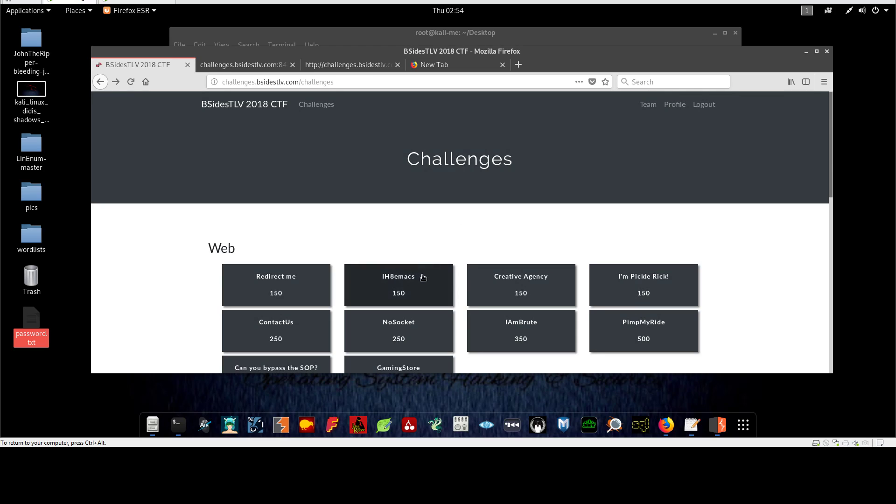
click(399, 285)
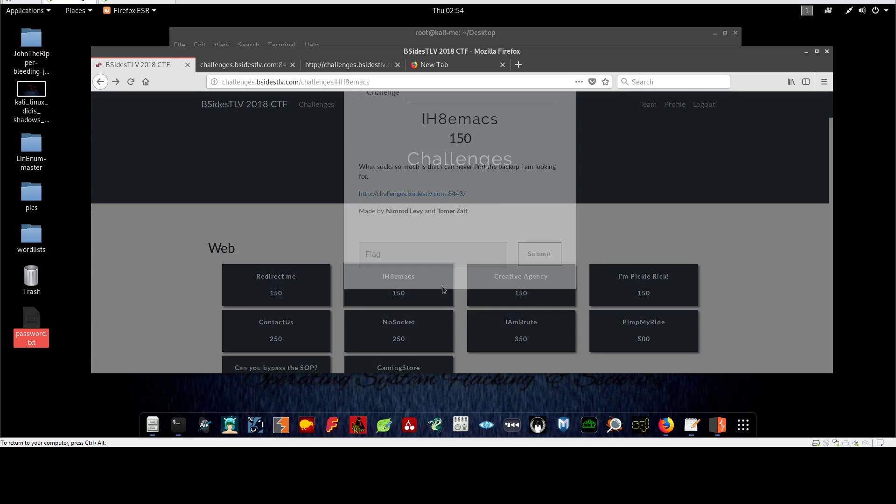
click(399, 286)
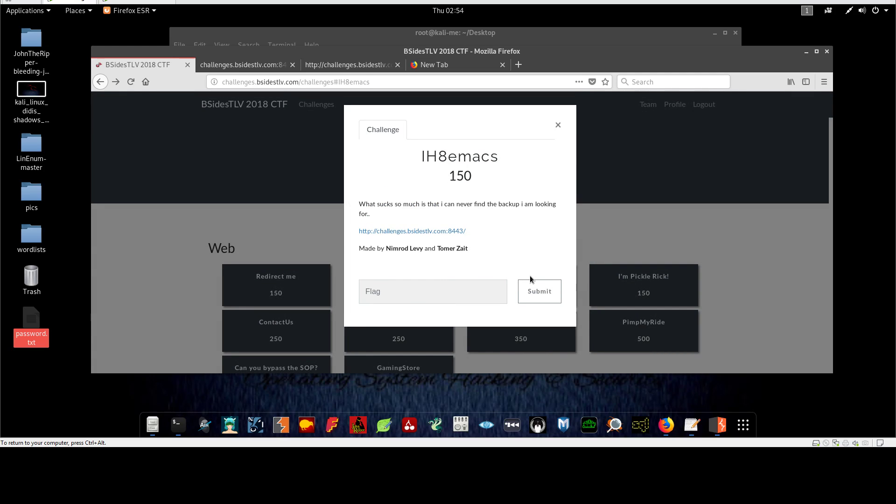
mouse_move(494, 168)
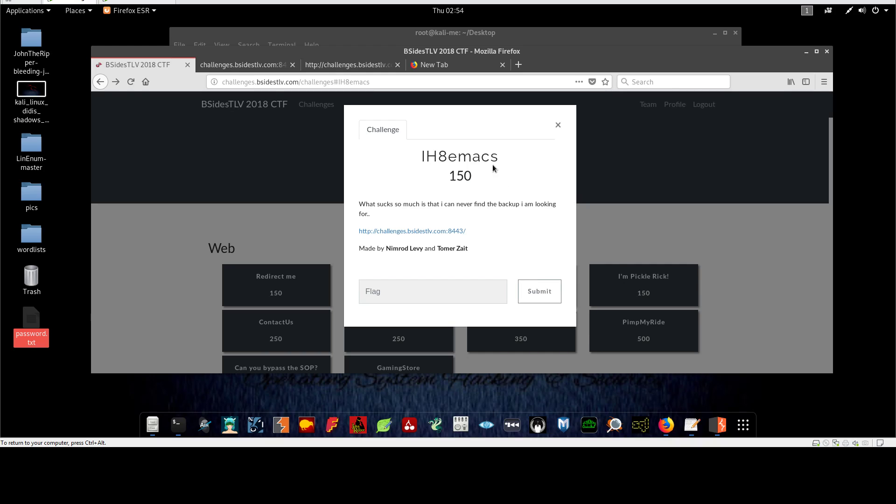
double_click(475, 155)
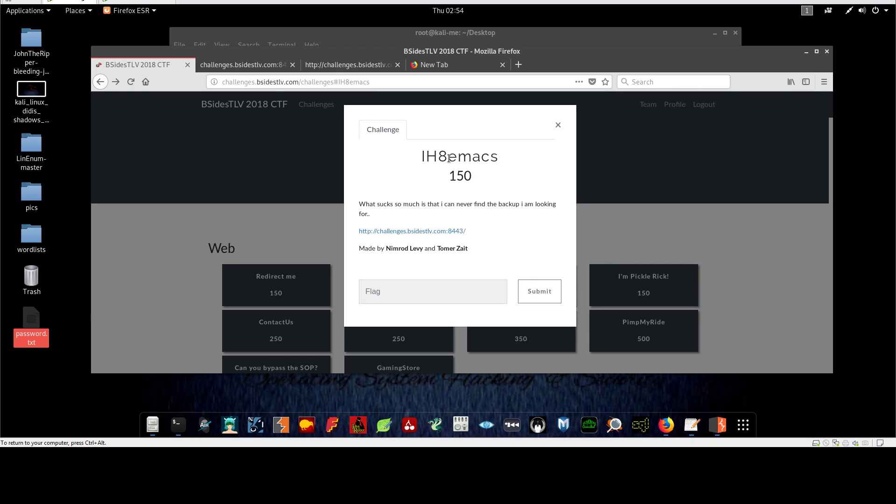
double_click(474, 156)
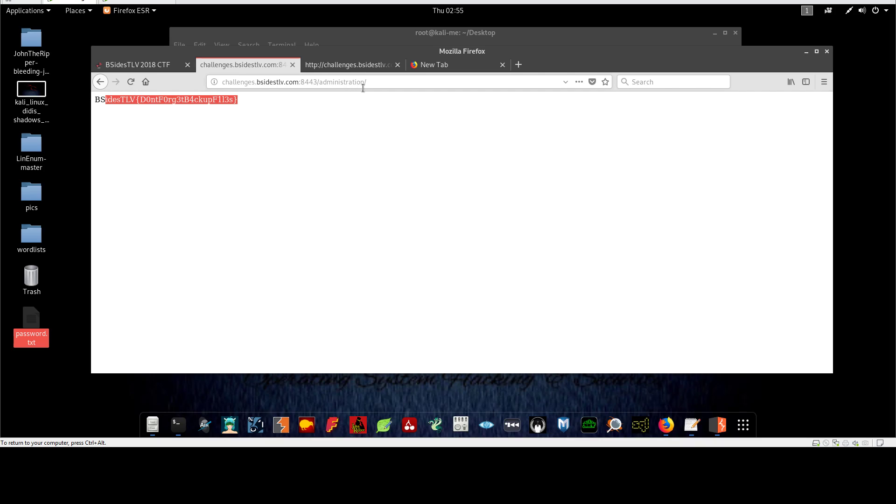
mouse_move(390, 94)
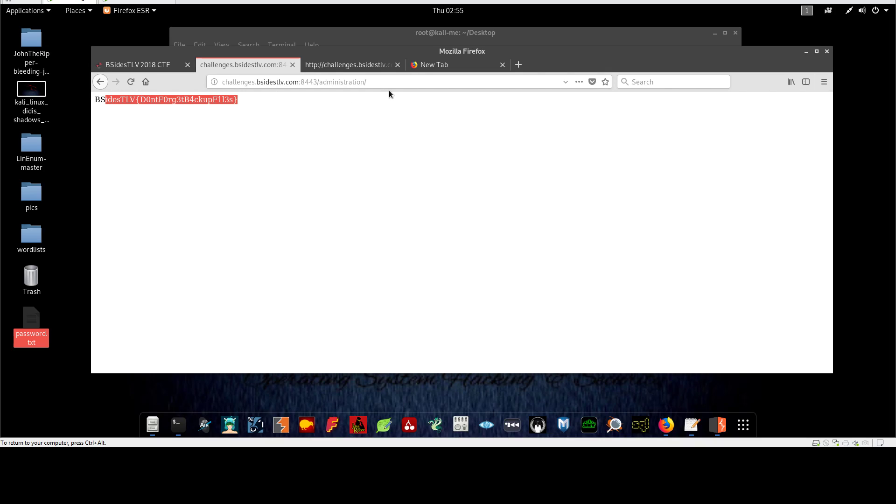
mouse_move(383, 95)
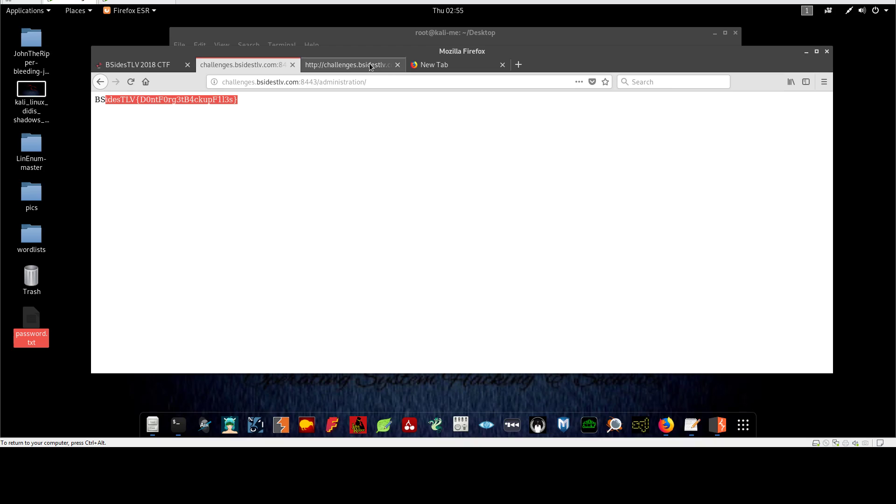
- Return to the BSidesTLV 2018 CTF tab showing the IH8emacs challenge flag field
click(315, 110)
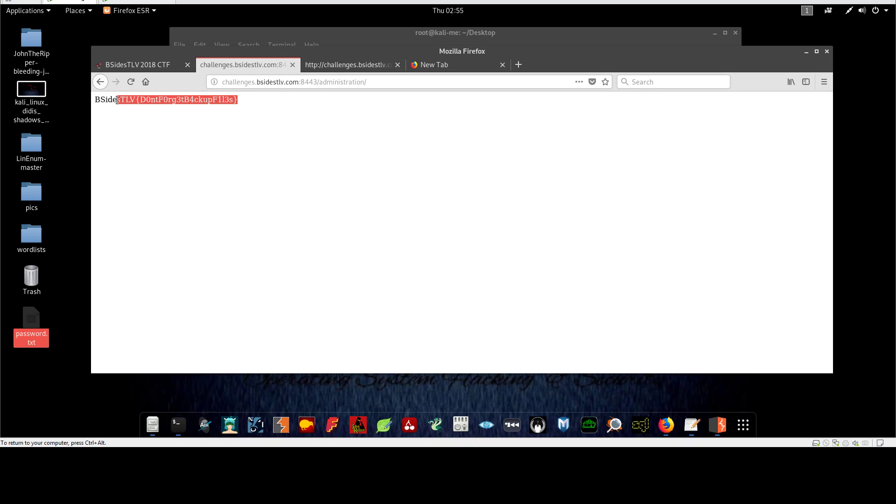
mouse_move(137, 64)
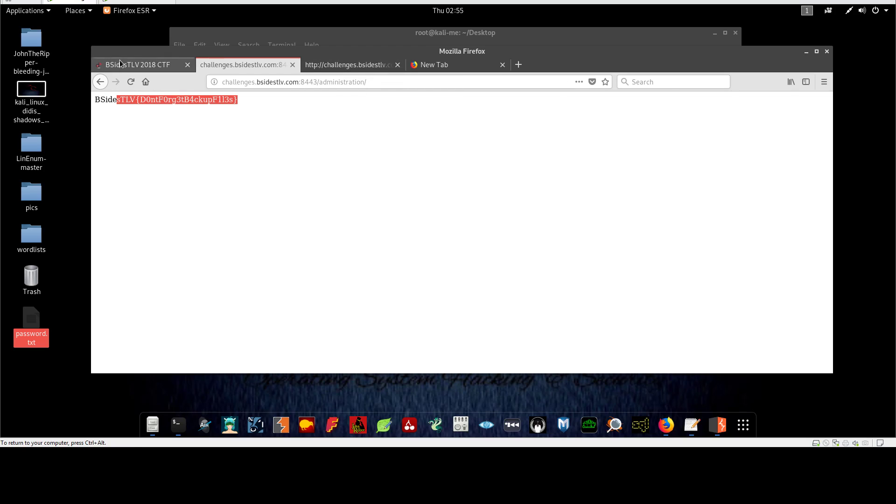
click(137, 64)
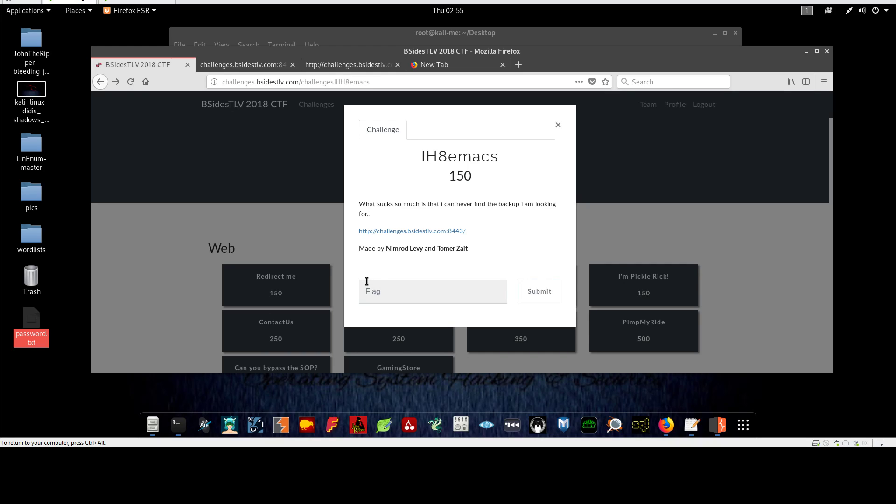
mouse_move(496, 242)
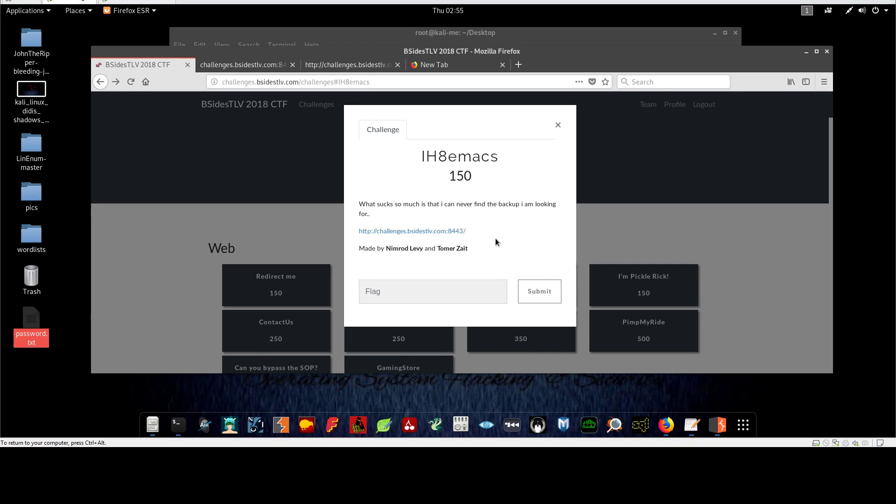